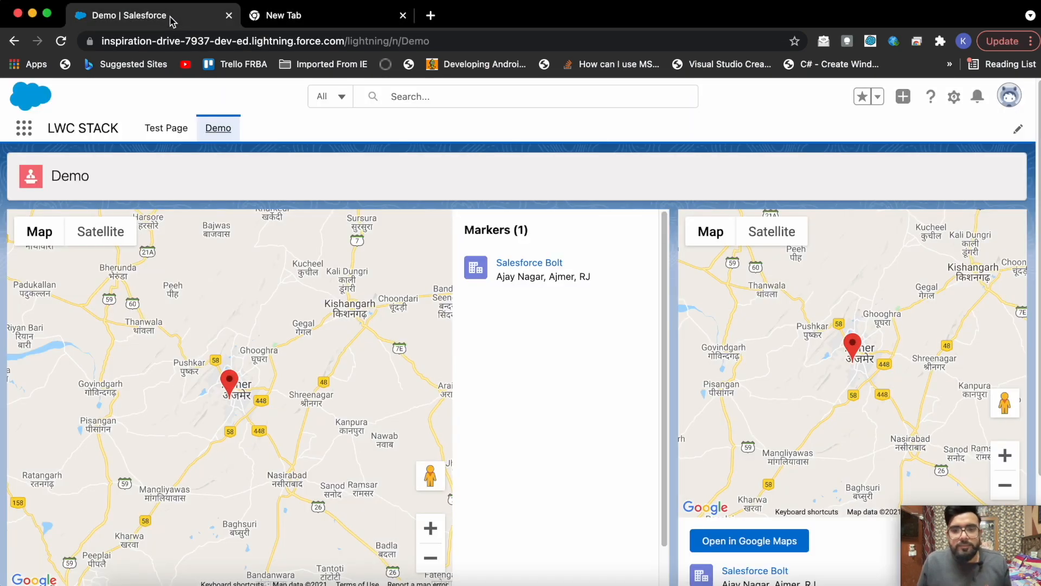
mouse_move(453, 205)
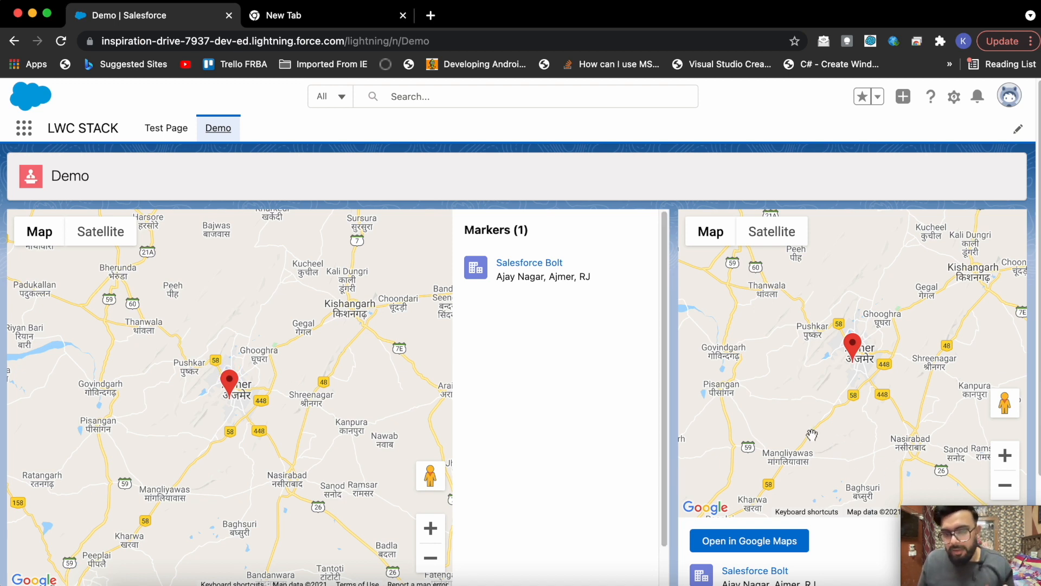
mouse_move(843, 357)
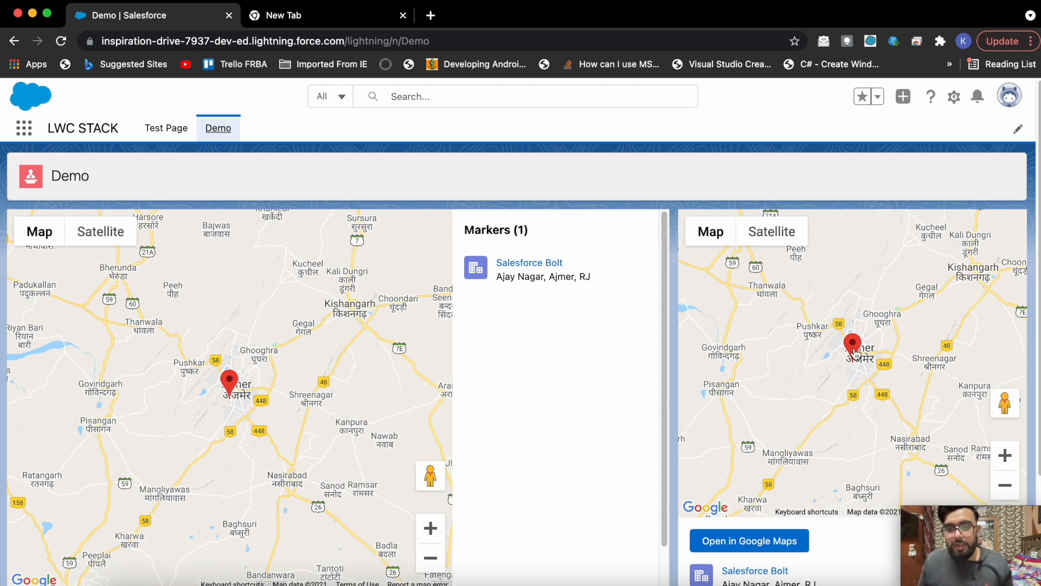
mouse_move(769, 356)
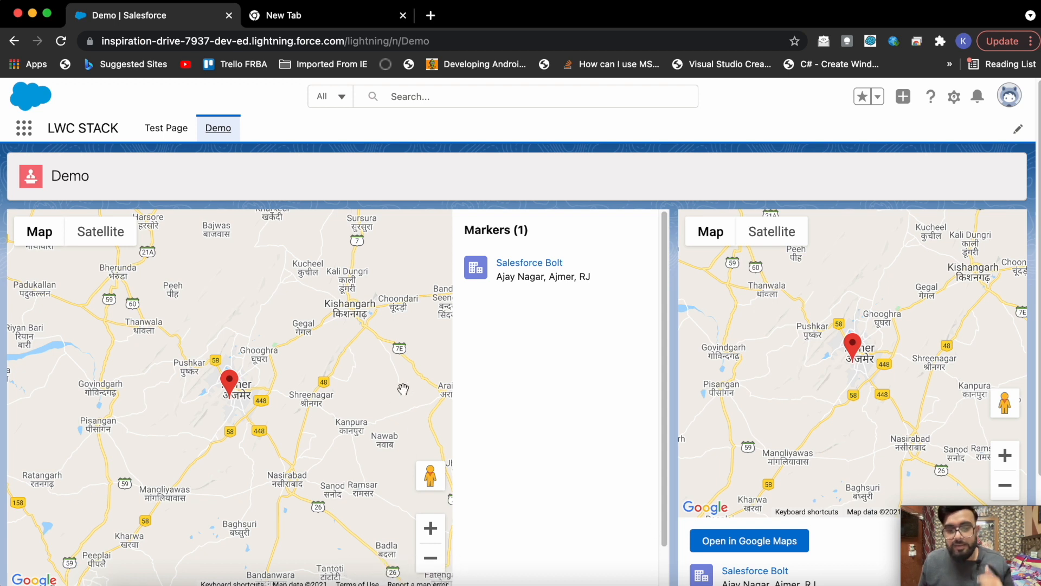
mouse_move(538, 239)
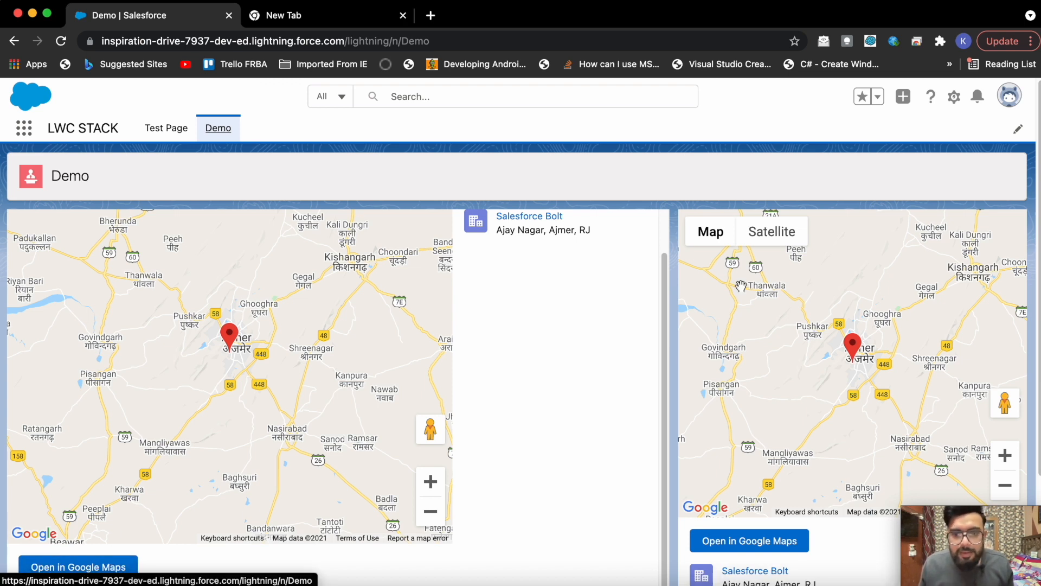
- Scroll the Demo page and open the Salesforce Bolt marker's info window reading 'I am here.'
scroll(down, 3)
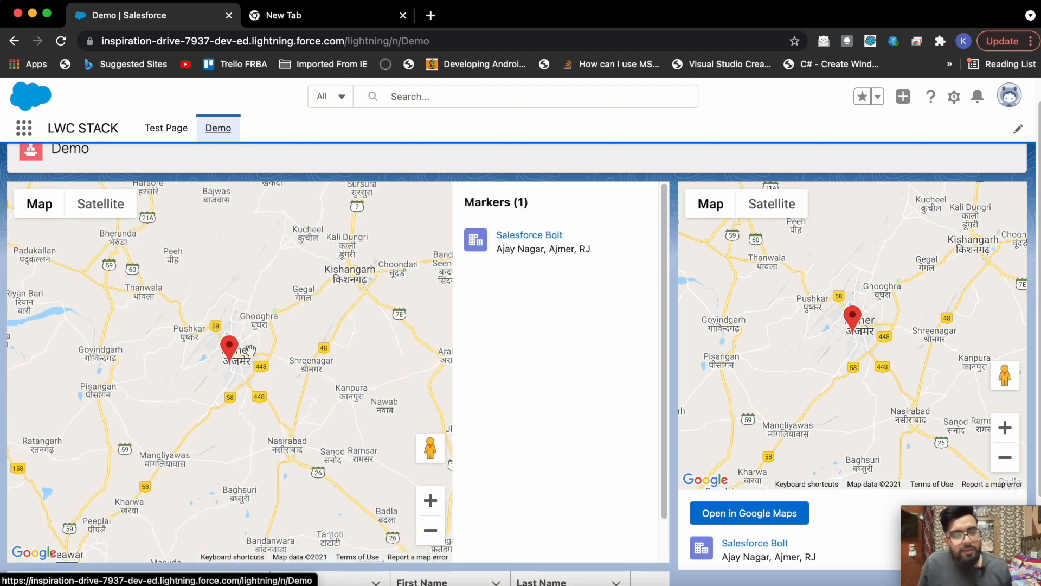
click(229, 346)
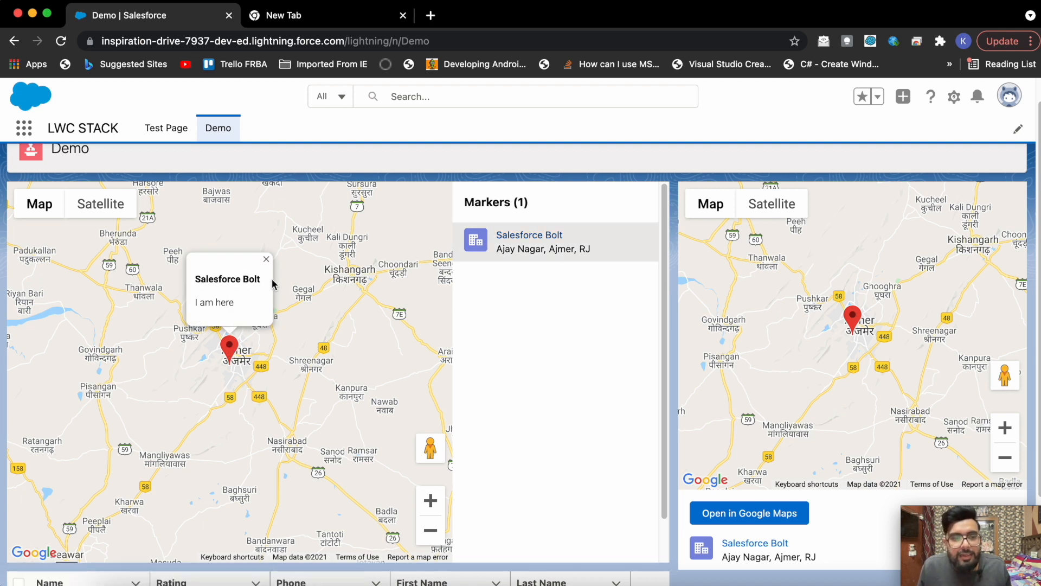
mouse_move(260, 293)
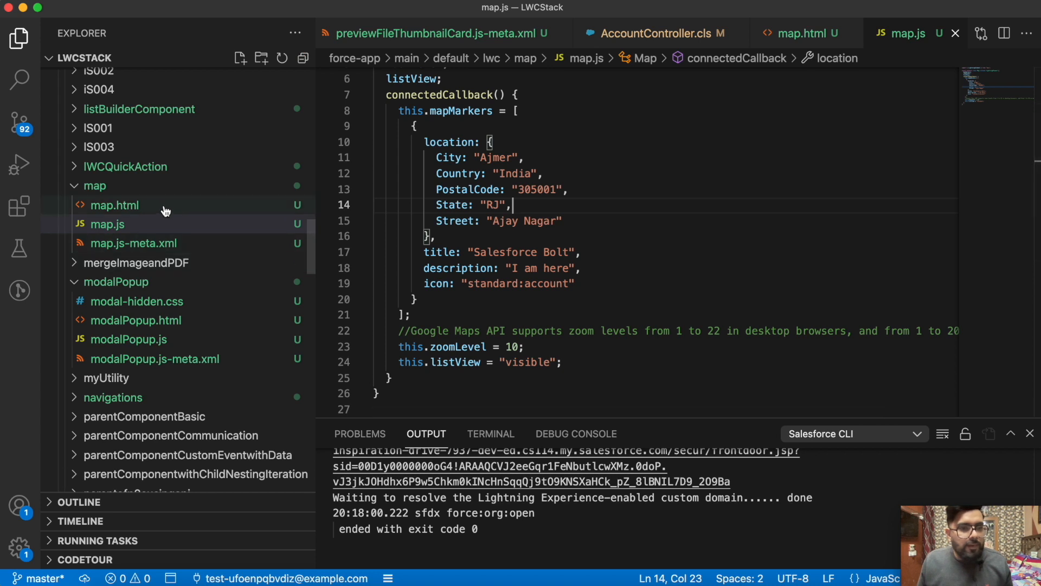
- Open map.html from the map folder to view the lightning-map attributes
click(114, 204)
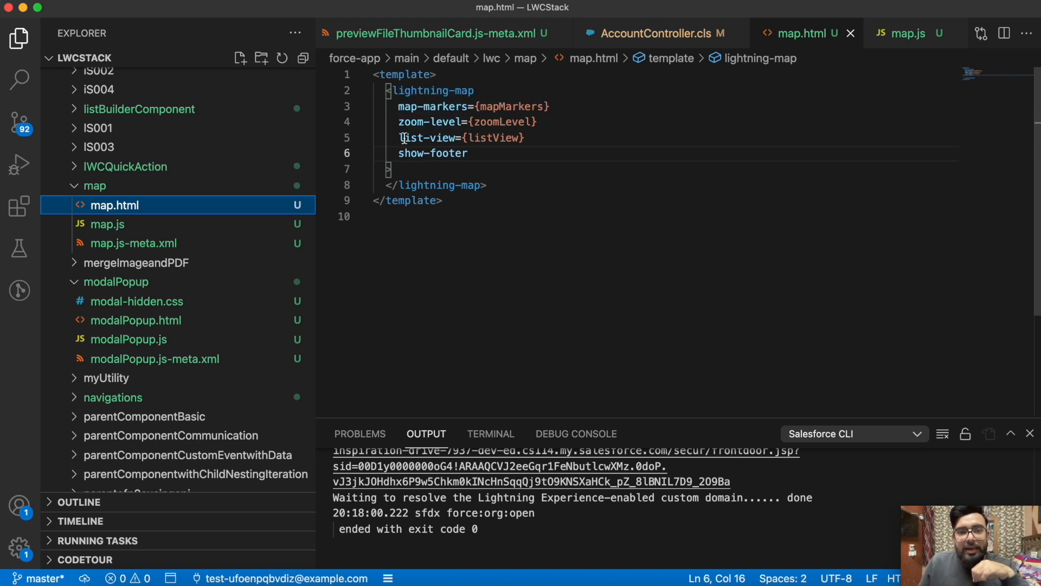
mouse_move(610, 243)
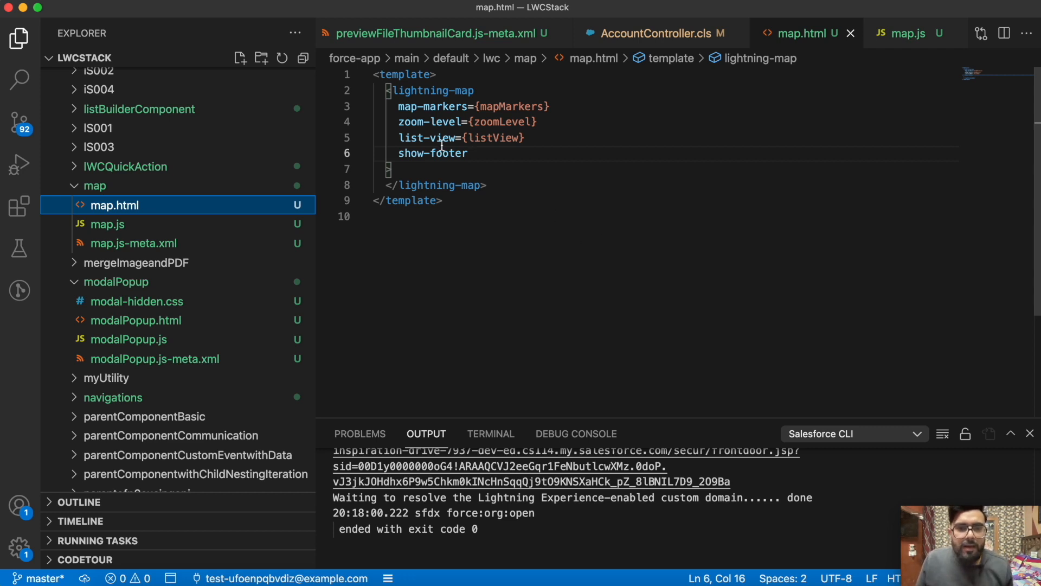
mouse_move(435, 122)
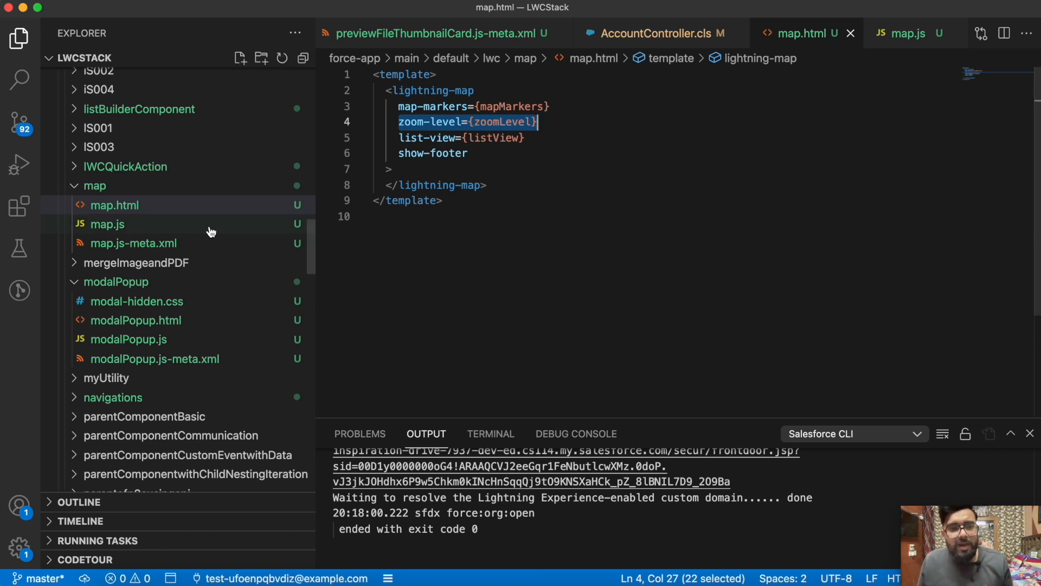
- Compare map.js (Ajmer marker, zoom 10, list view) with map.html and select show-footer
click(107, 224)
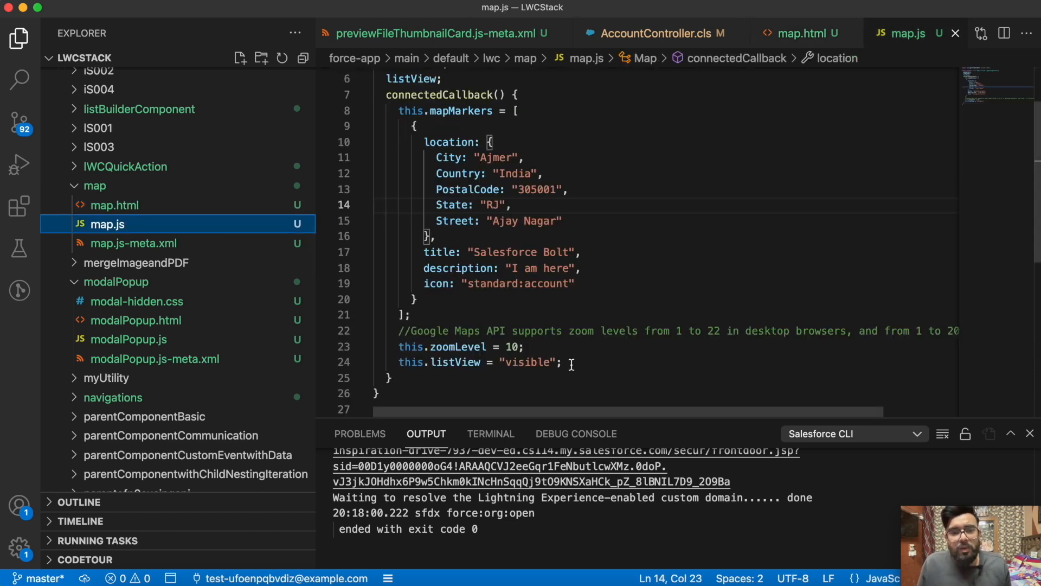
mouse_move(591, 391)
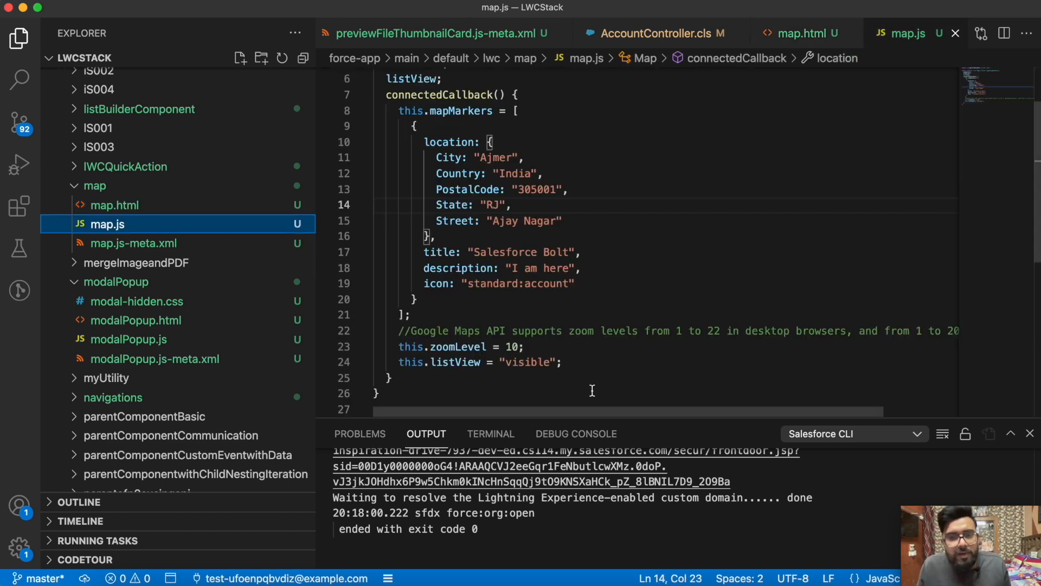
drag(452, 412, 689, 412)
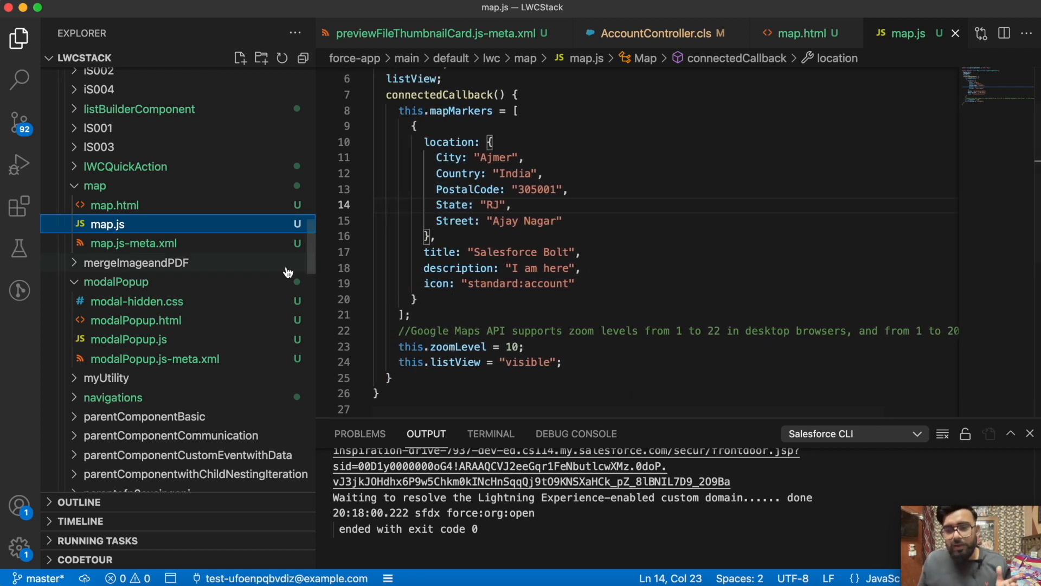
mouse_move(160, 213)
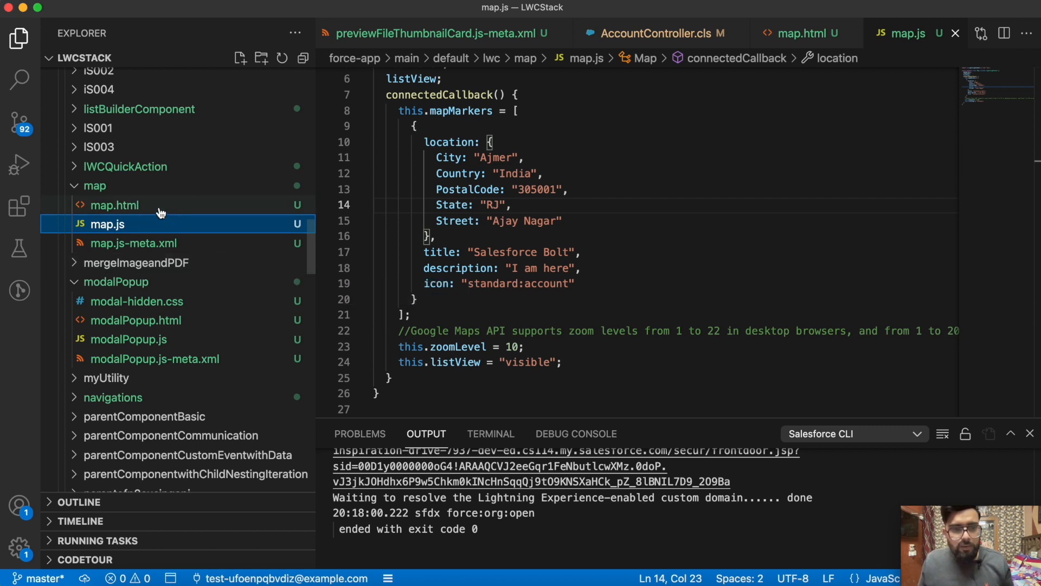
click(114, 204)
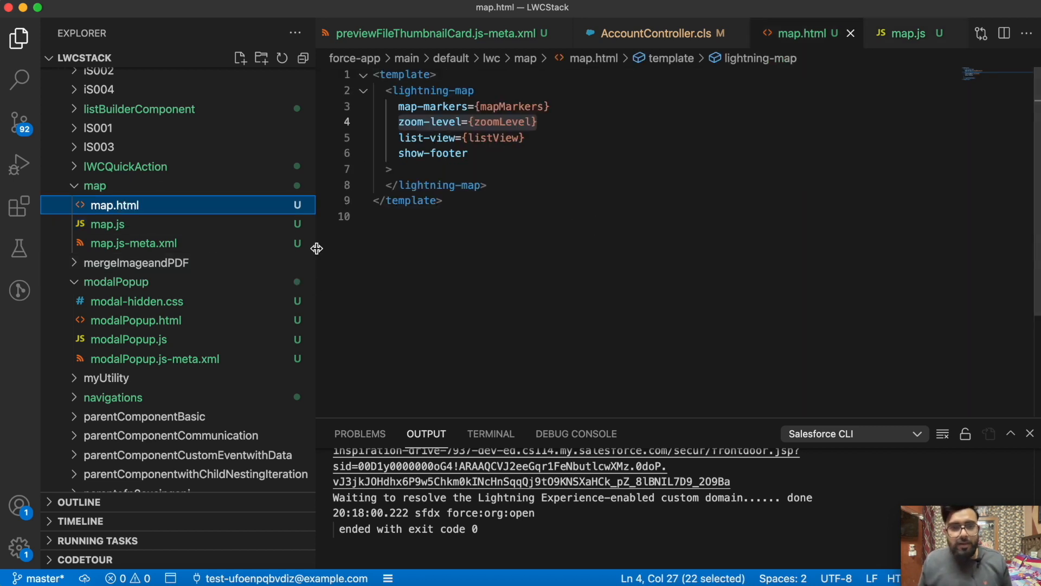
mouse_move(430, 138)
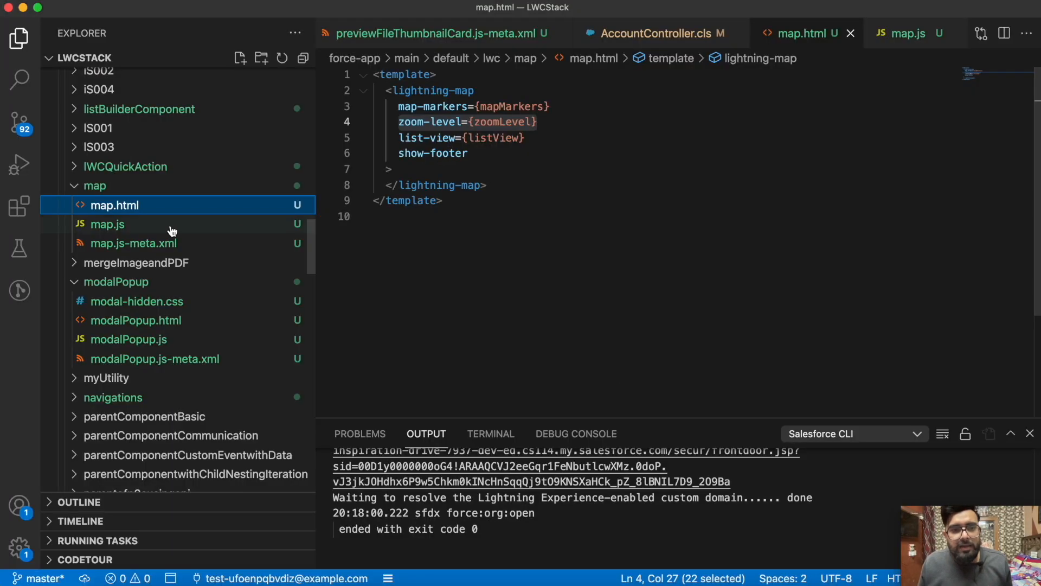
click(107, 224)
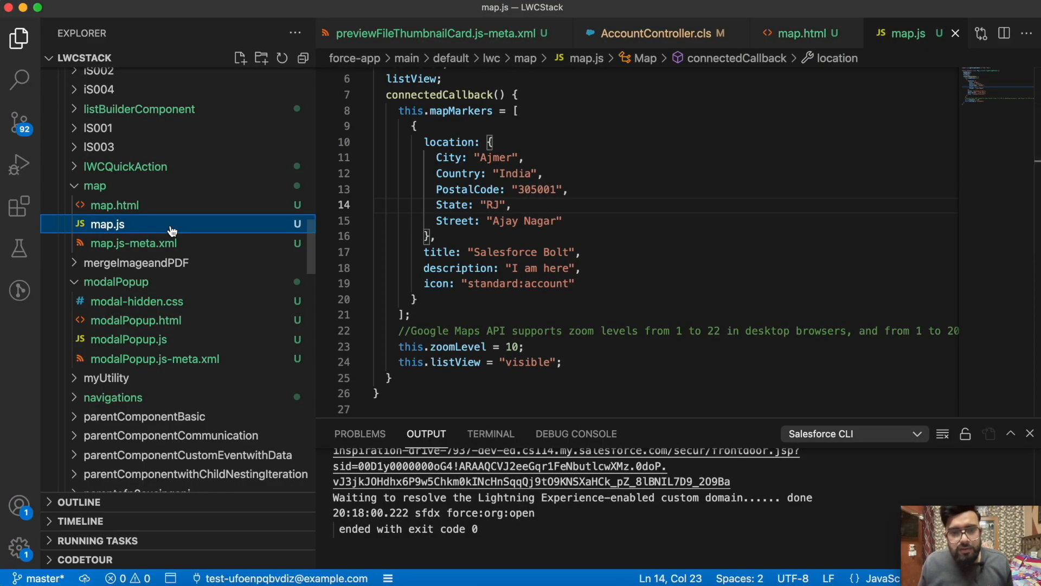
click(113, 205)
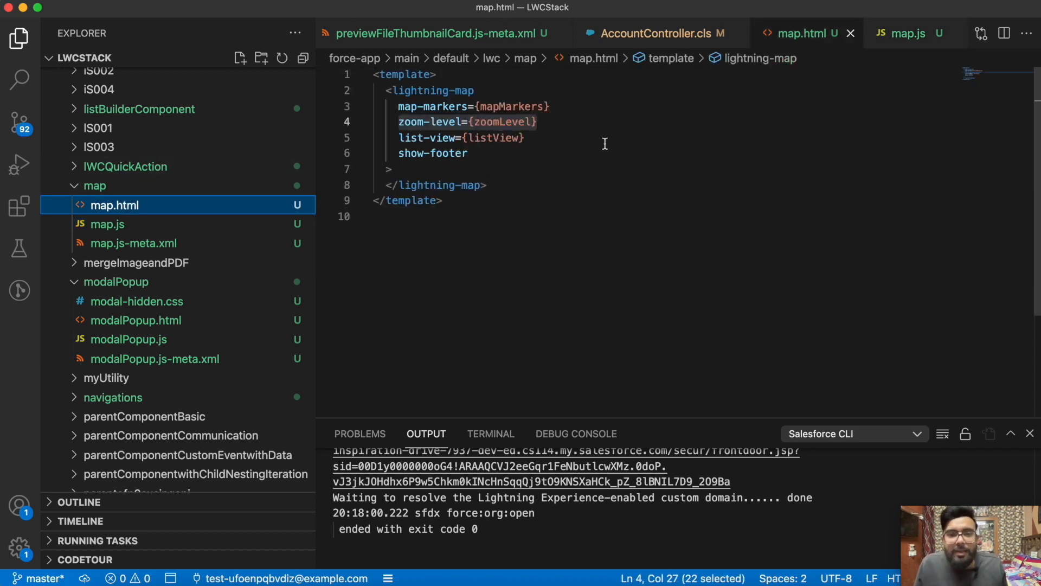
mouse_move(393, 153)
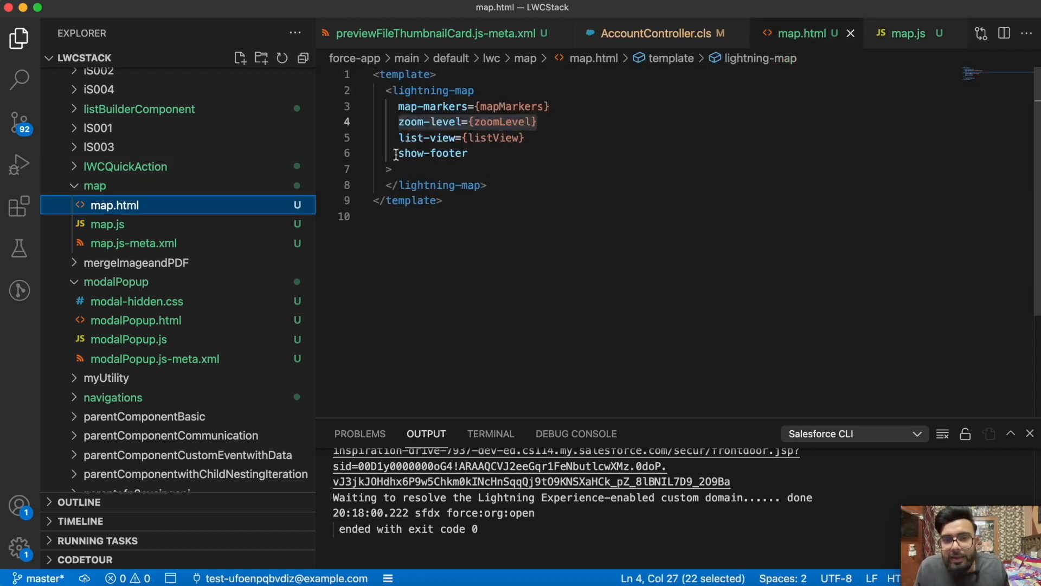
double_click(432, 154)
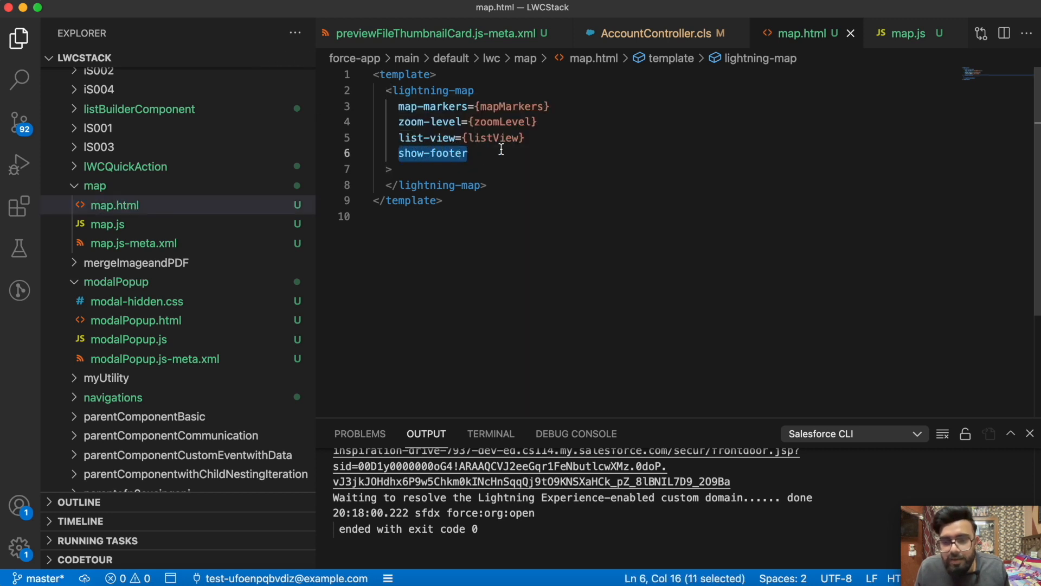
mouse_move(541, 169)
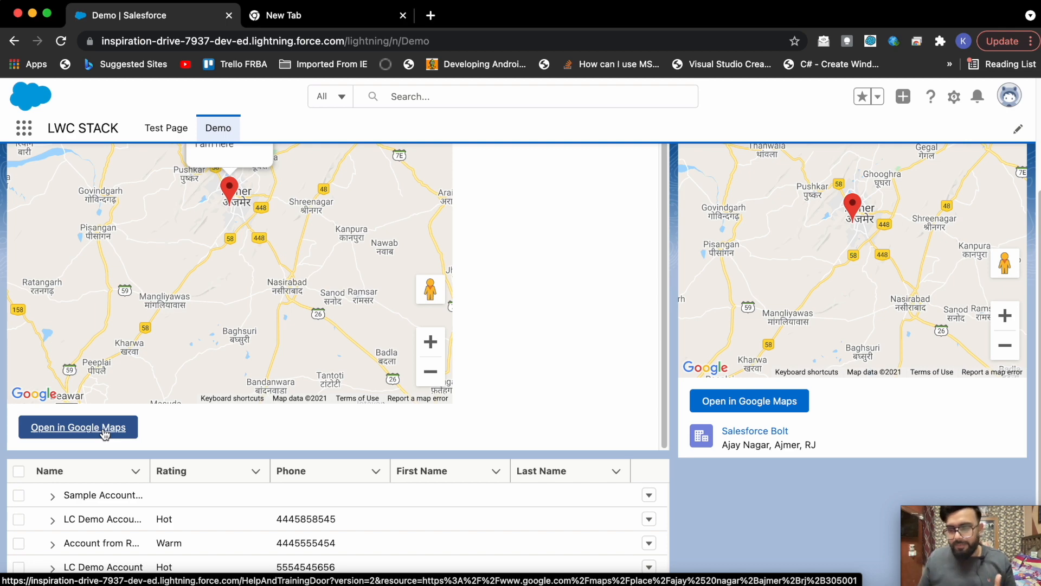
- Follow Open in Google Maps through the redirect to Ajay Nagar, Ajmer, then return to VS Code
click(78, 426)
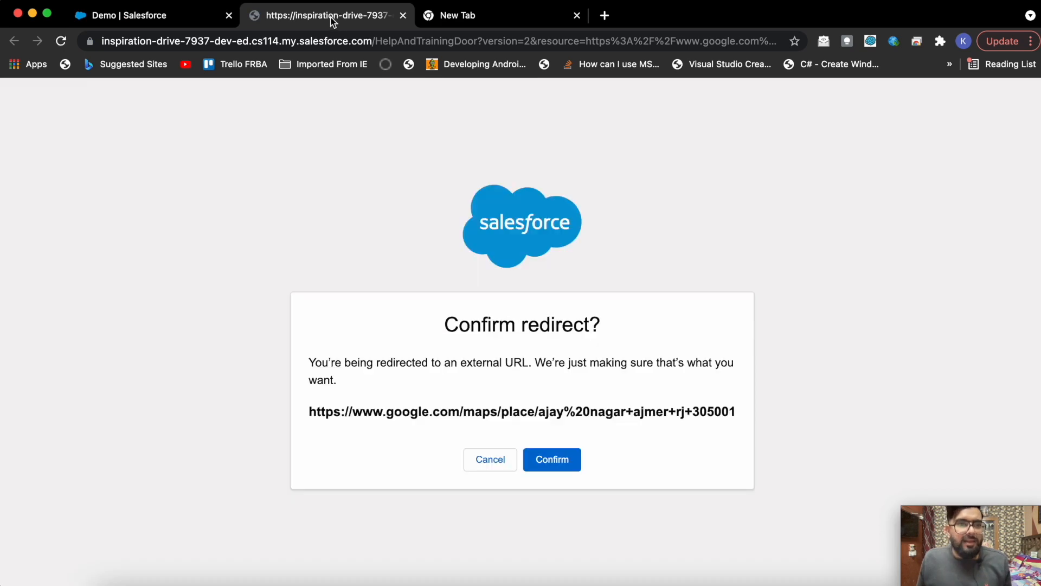
click(552, 459)
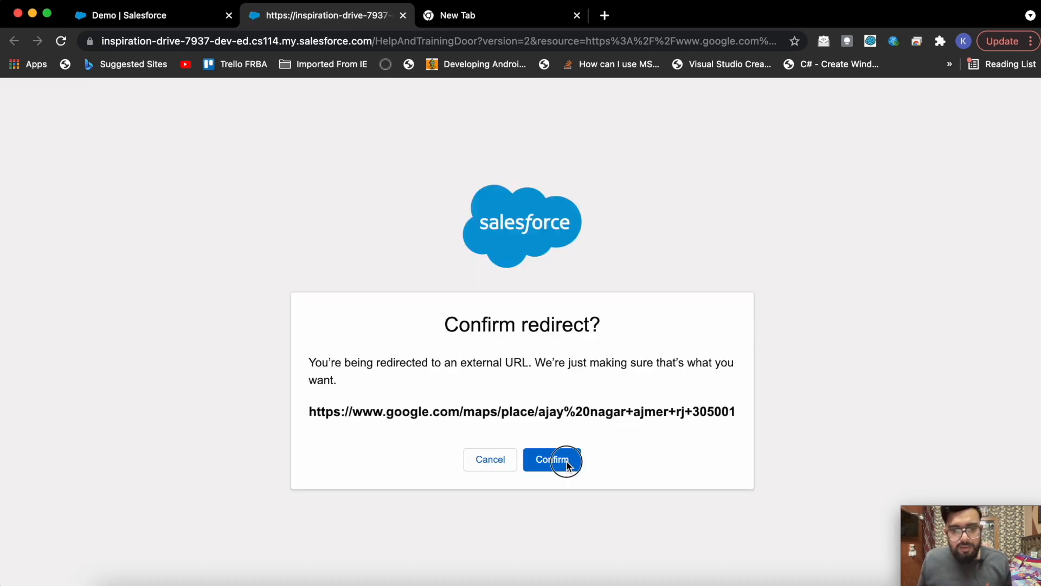
click(552, 459)
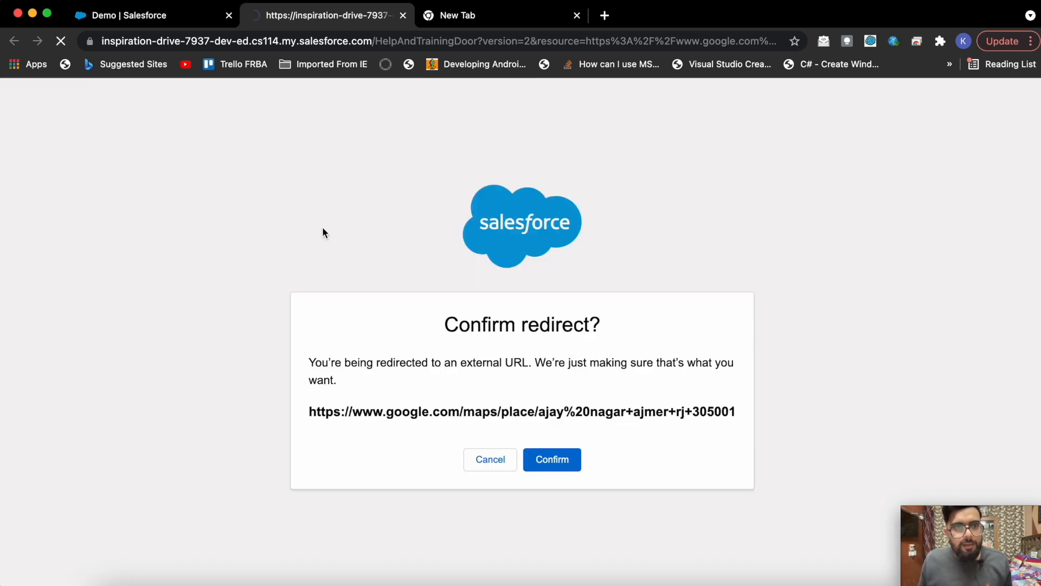
click(553, 459)
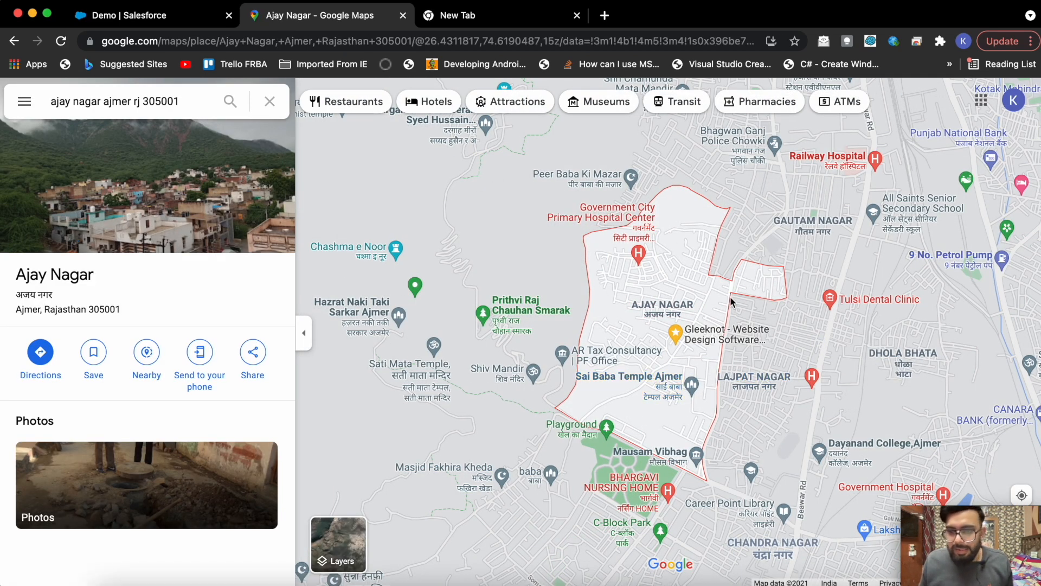
click(133, 16)
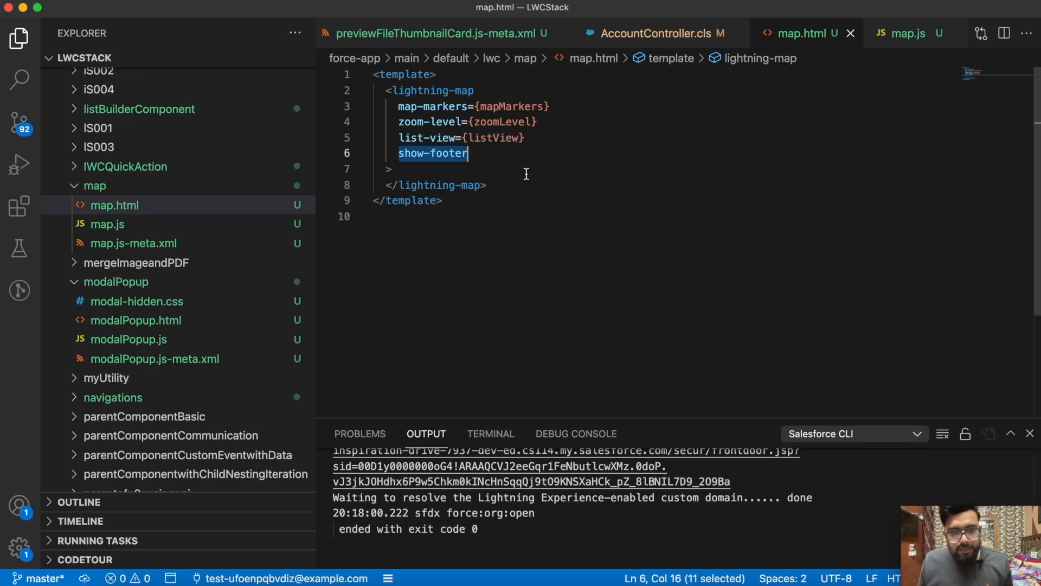
mouse_move(432, 153)
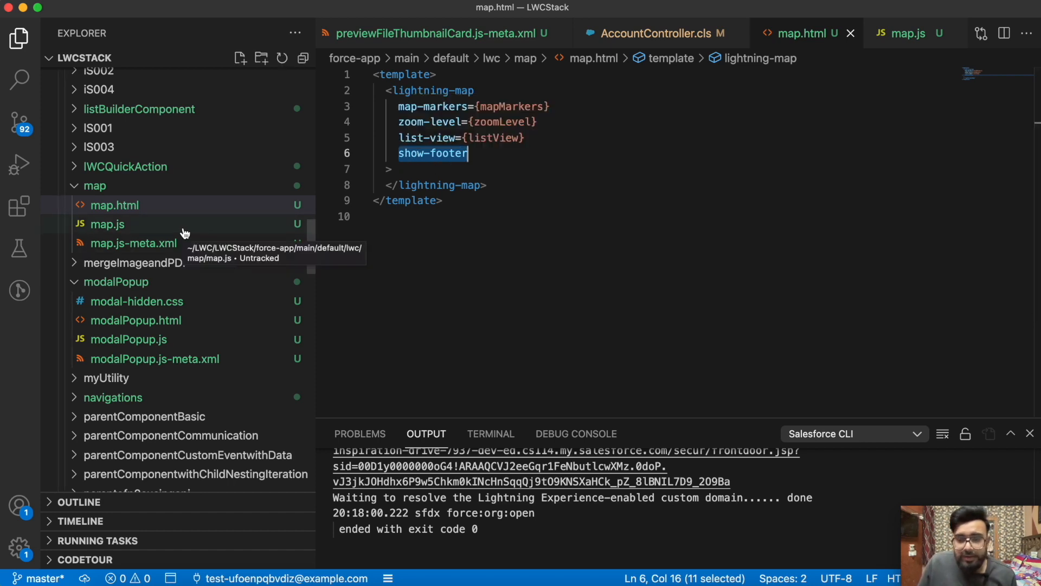
click(107, 224)
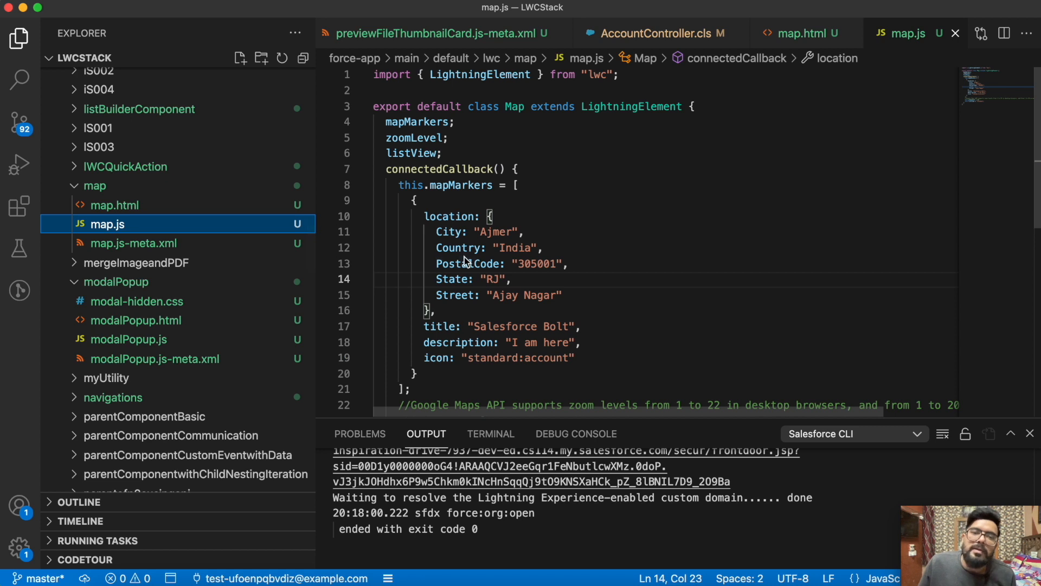
mouse_move(419, 122)
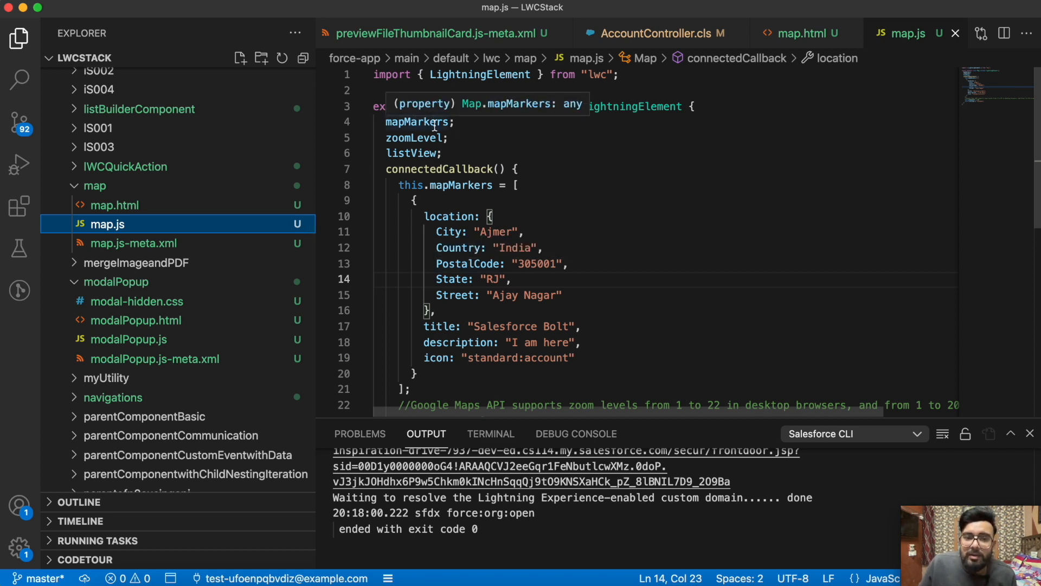
scroll(down, 3)
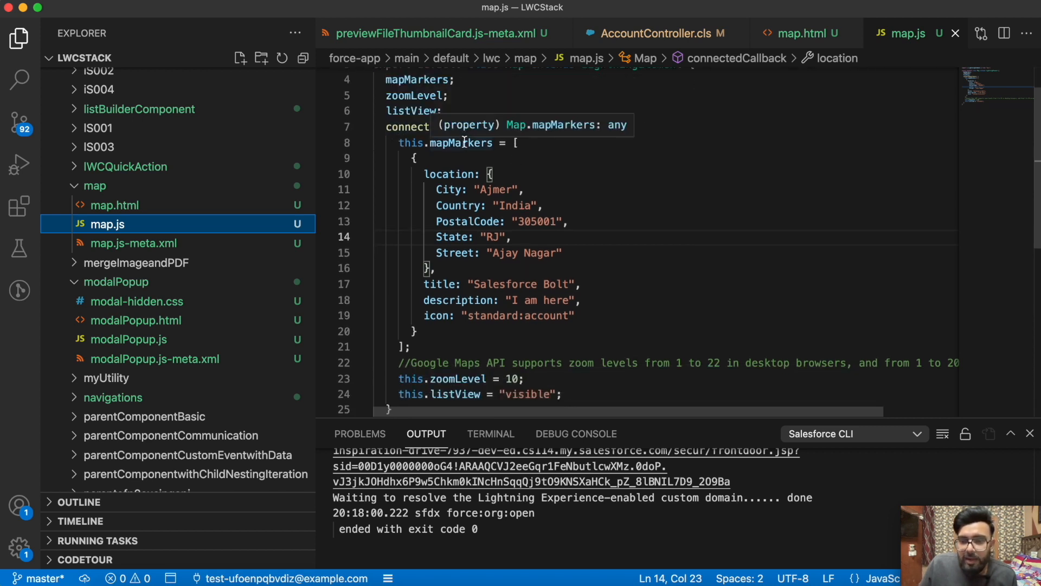
mouse_move(461, 150)
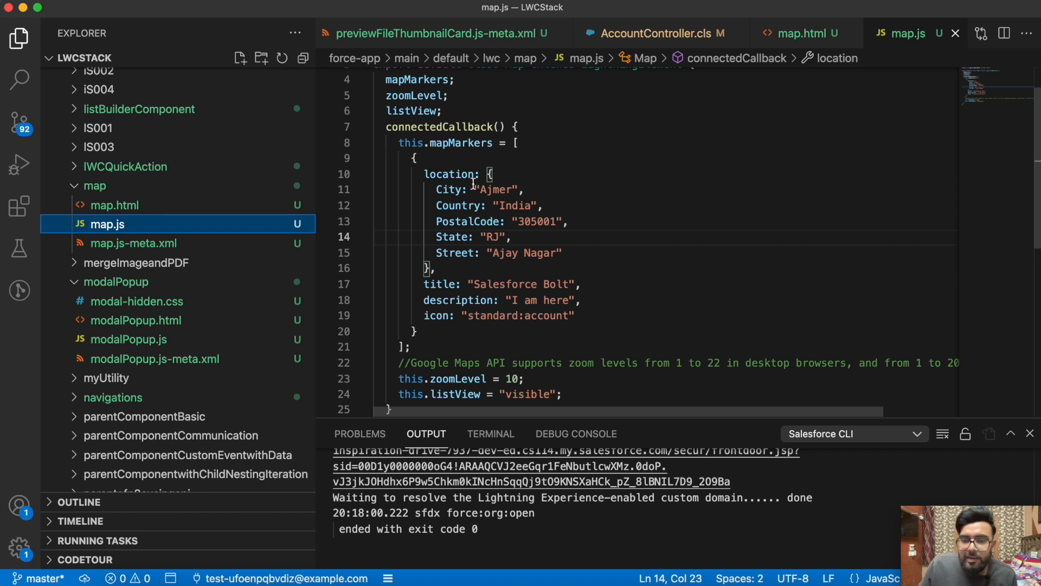
mouse_move(473, 184)
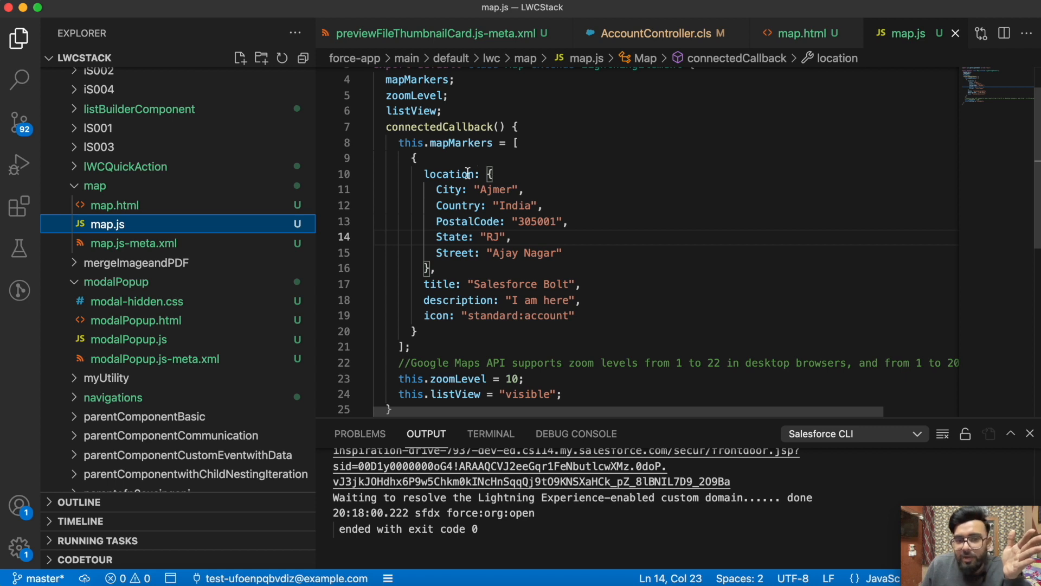
mouse_move(465, 192)
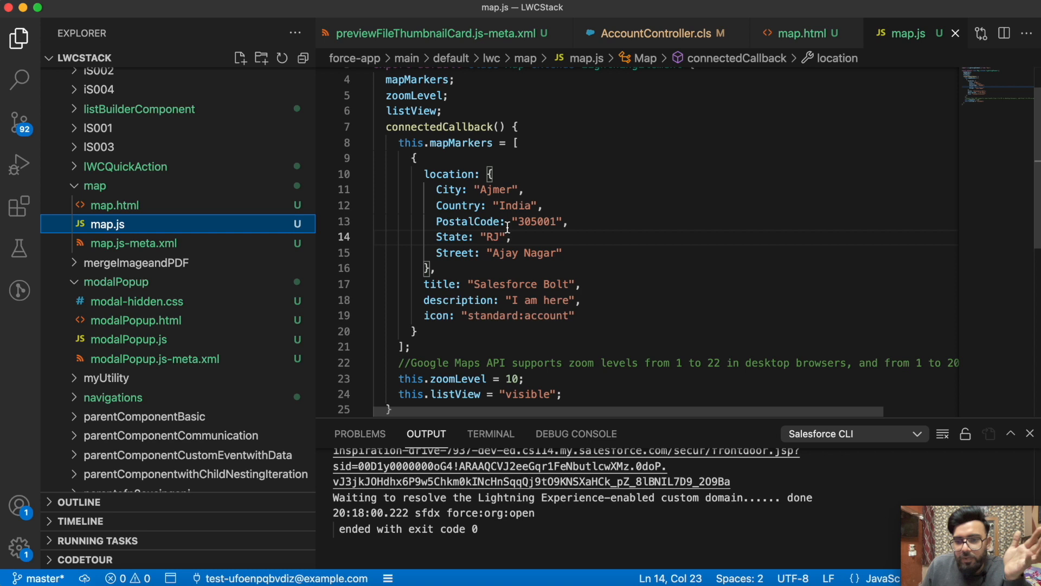
mouse_move(455, 254)
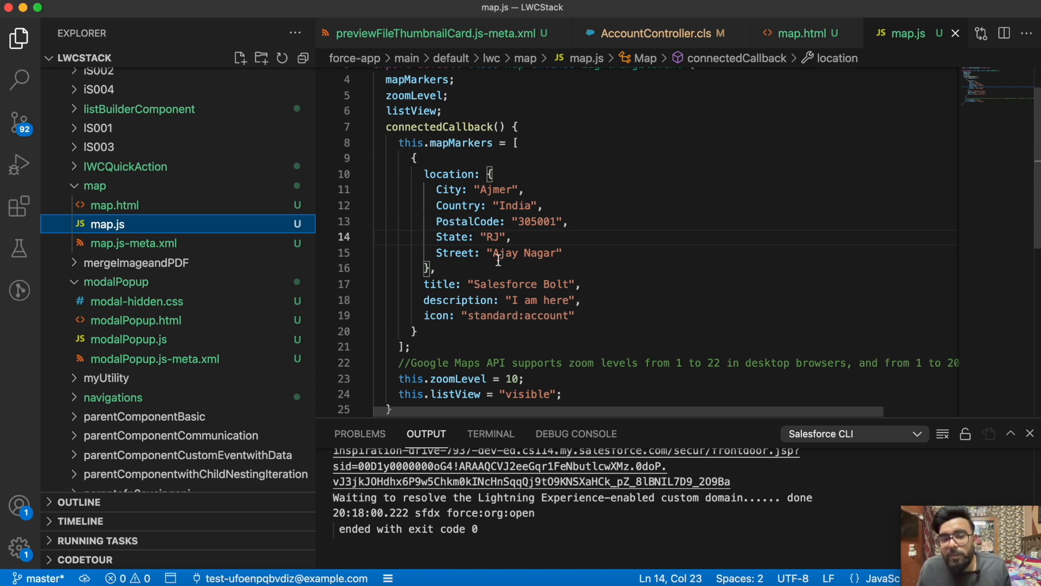
mouse_move(558, 231)
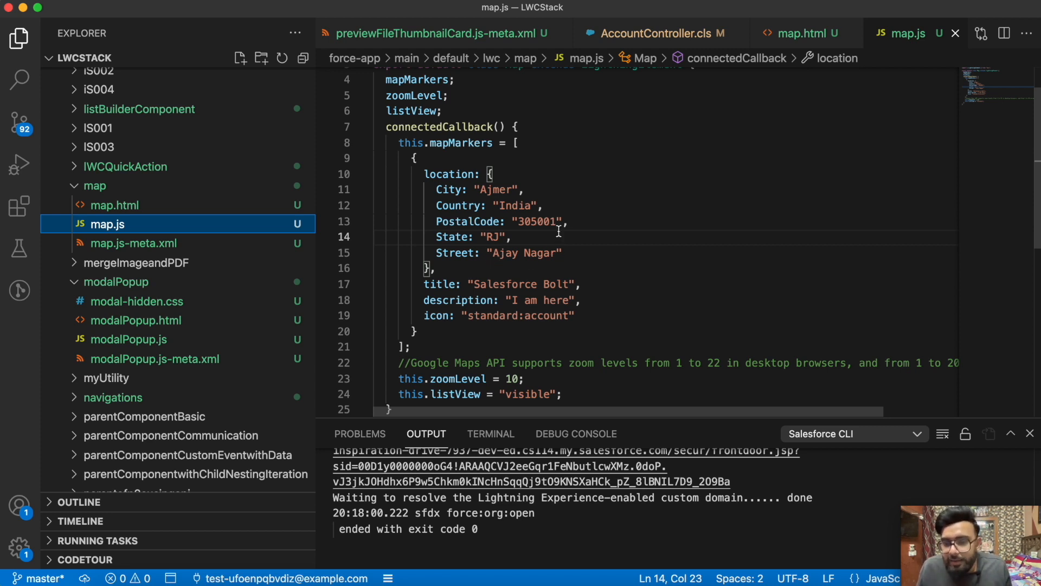
mouse_move(439, 284)
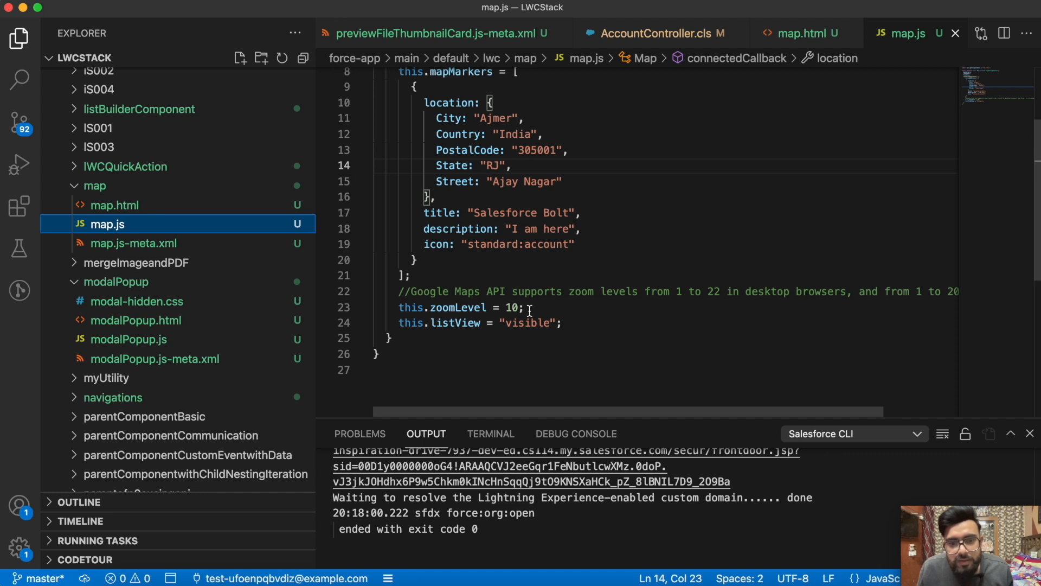
mouse_move(720, 331)
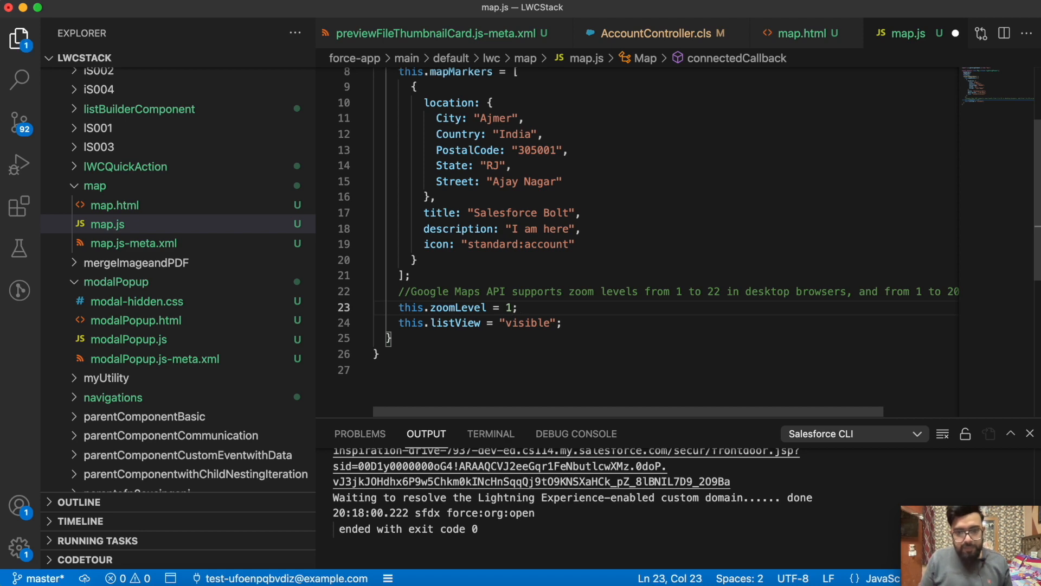
- Set this.zoomLevel to 15 in map.js and push the source with SFDX
text(5)
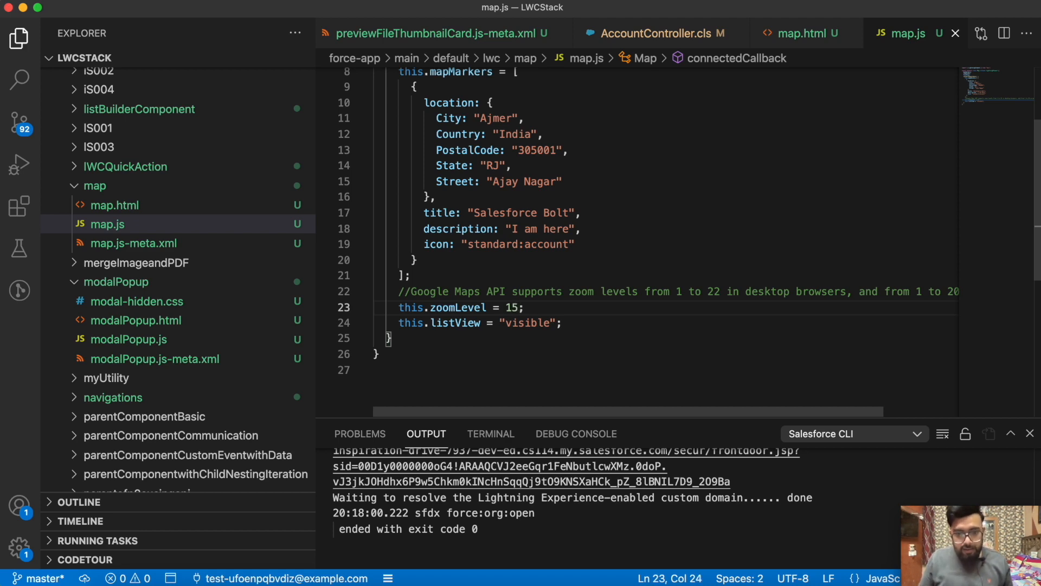
text(pu)
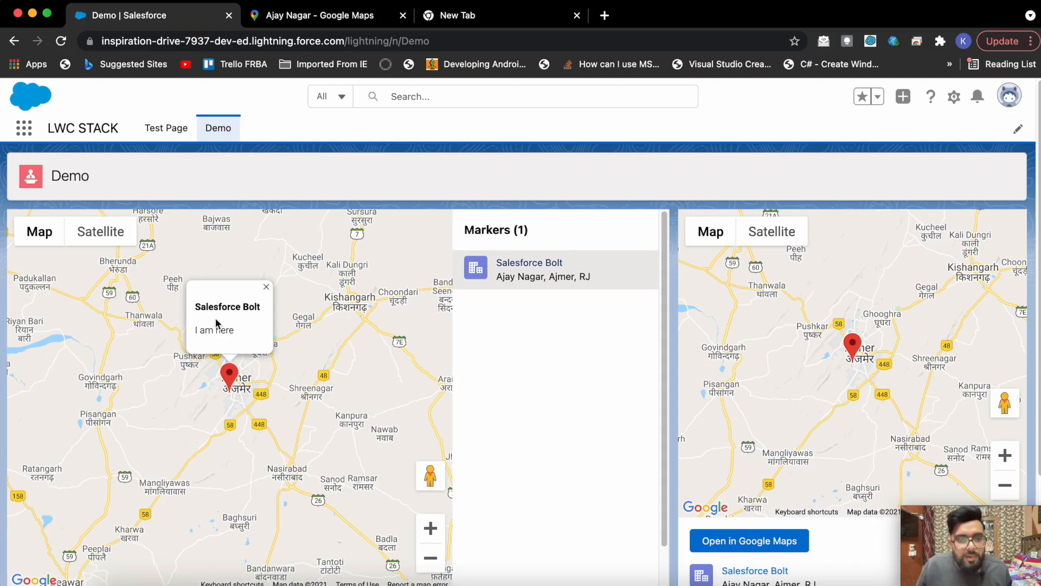
mouse_move(209, 352)
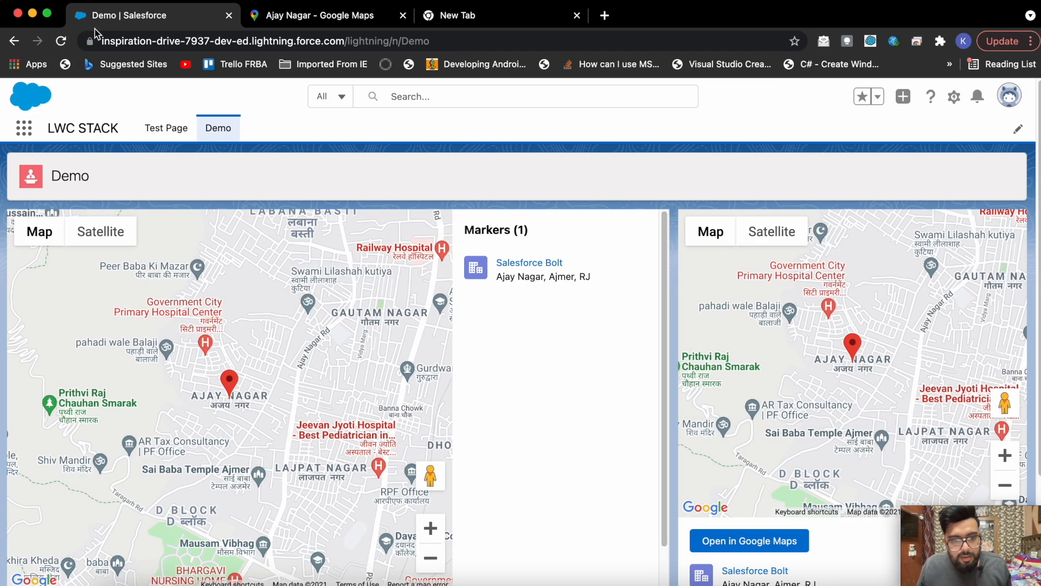
- Refresh the Demo page to see Ajay Nagar at street-level zoom 15
click(265, 41)
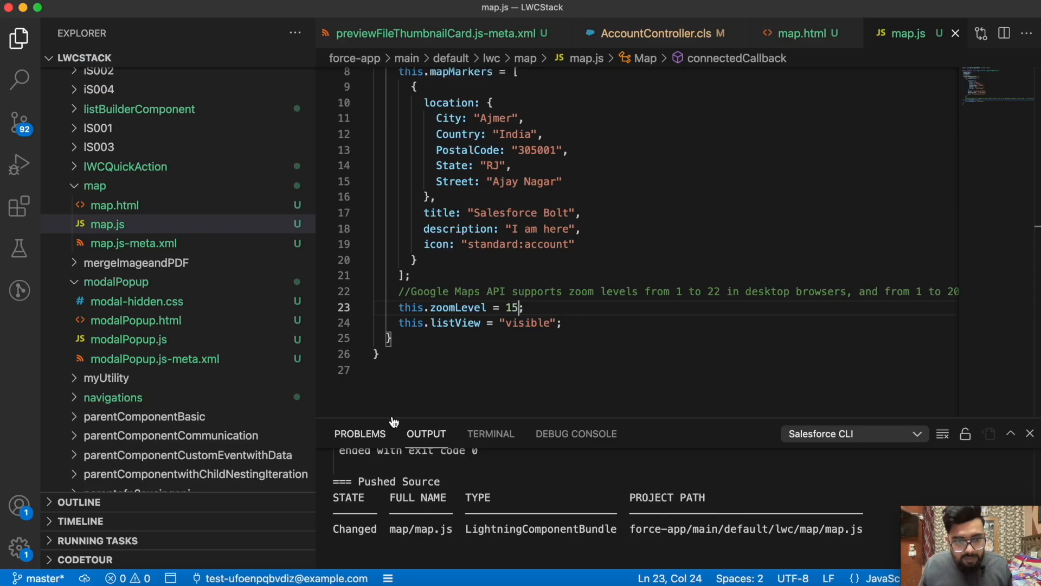
- Replace the zoomLevel value in map.js with 20 and push the change
key(Backspace)
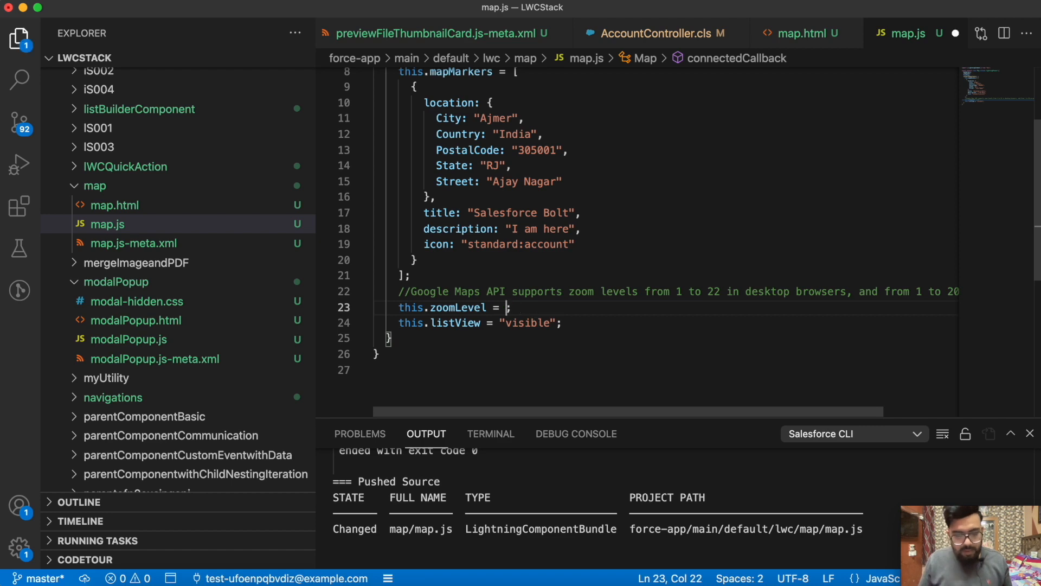
text(20)
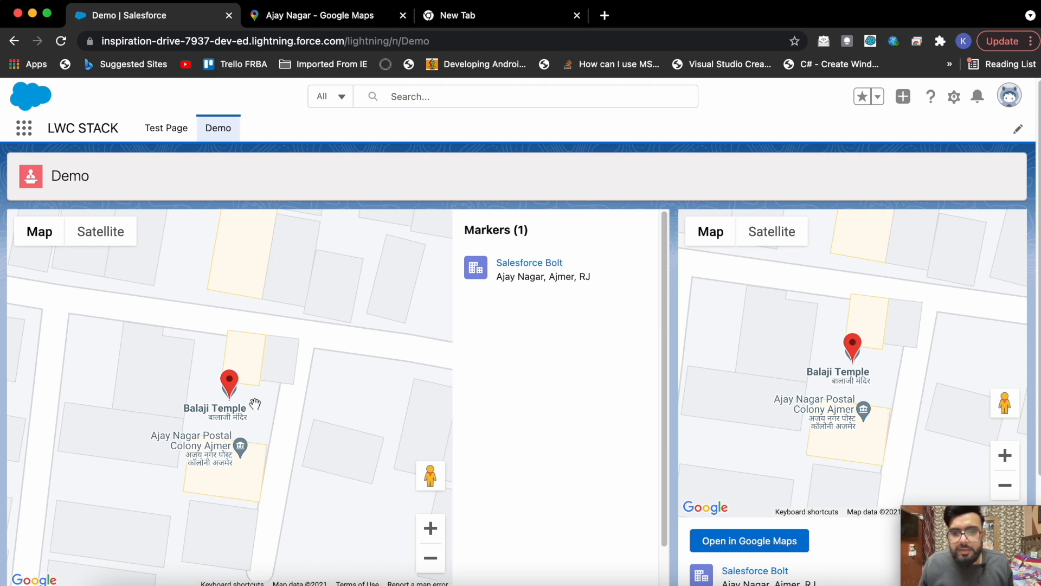
mouse_move(237, 397)
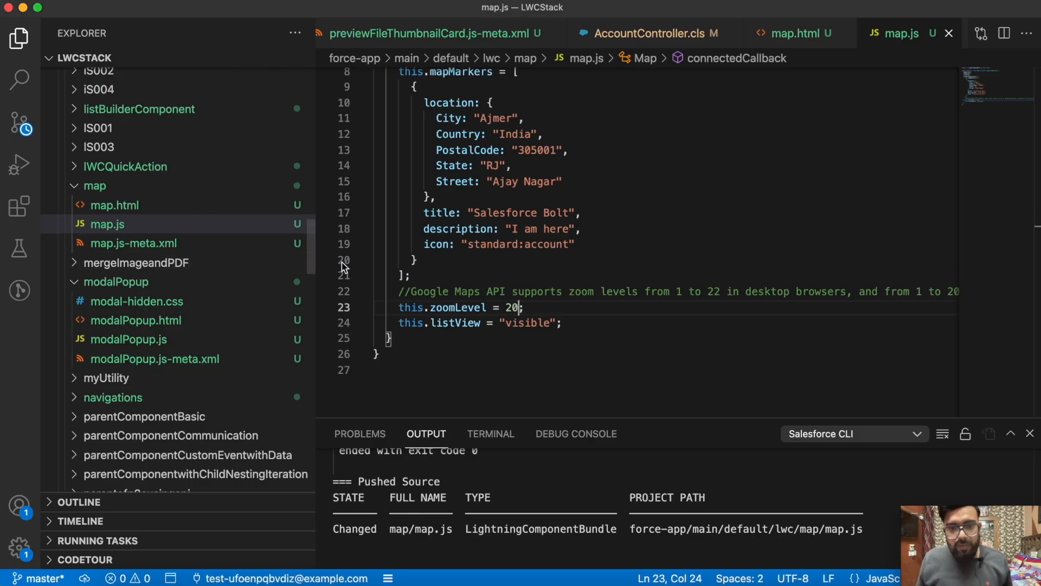
- Set this.zoomLevel to 10 and mark the start of the first marker object
text(10)
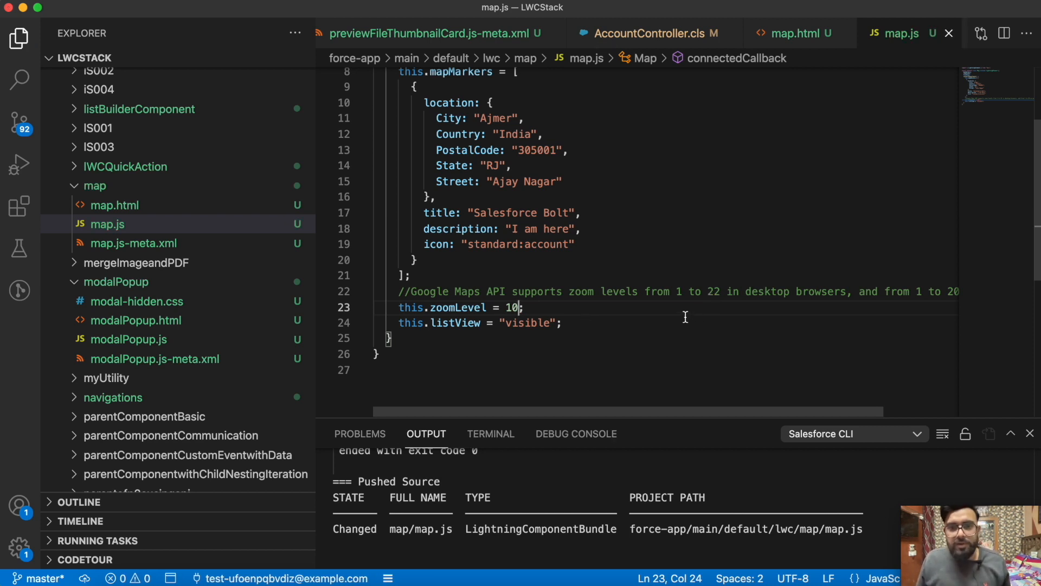
mouse_move(660, 236)
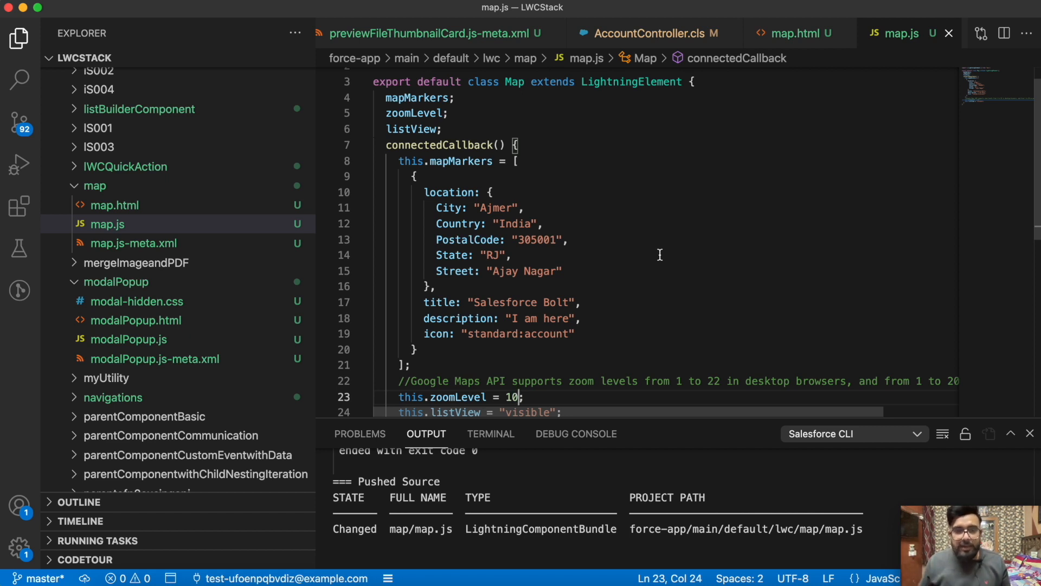
scroll(down, 3)
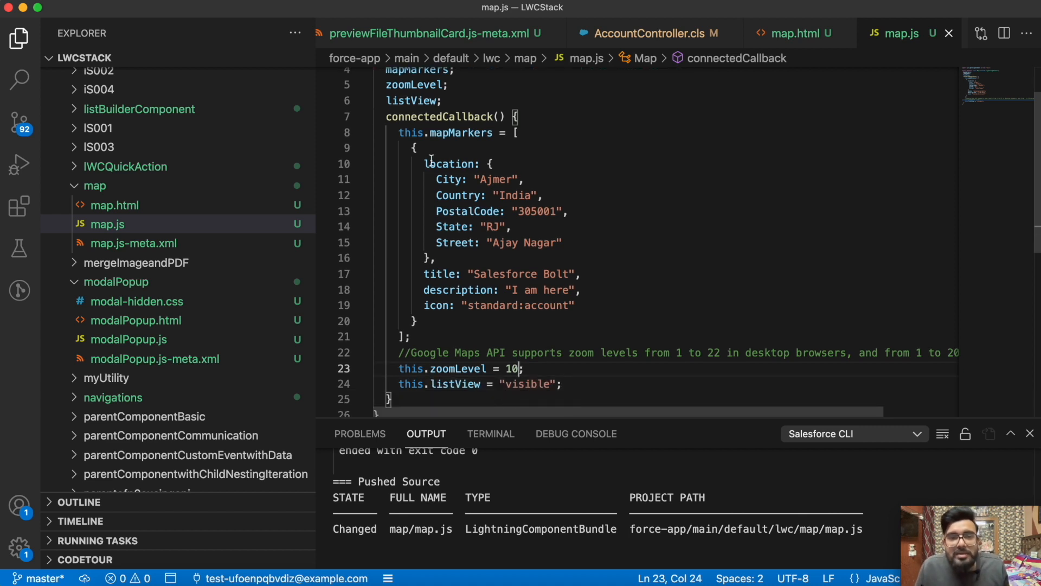
double_click(461, 132)
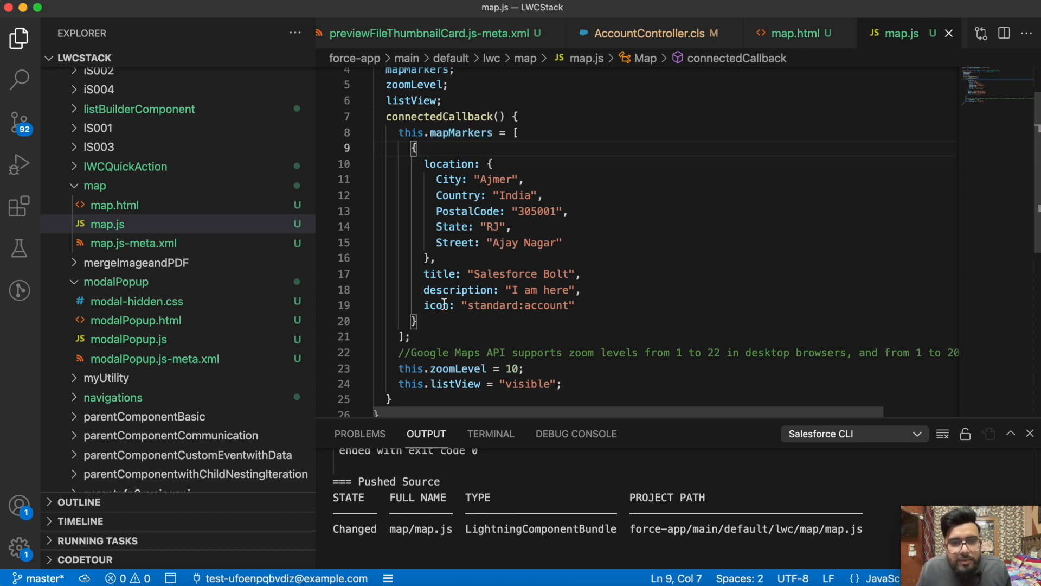
- Duplicate the first marker, setting Street to Vaishali Nagar, title 'Test Location', description 'Success'
drag(418, 147, 417, 322)
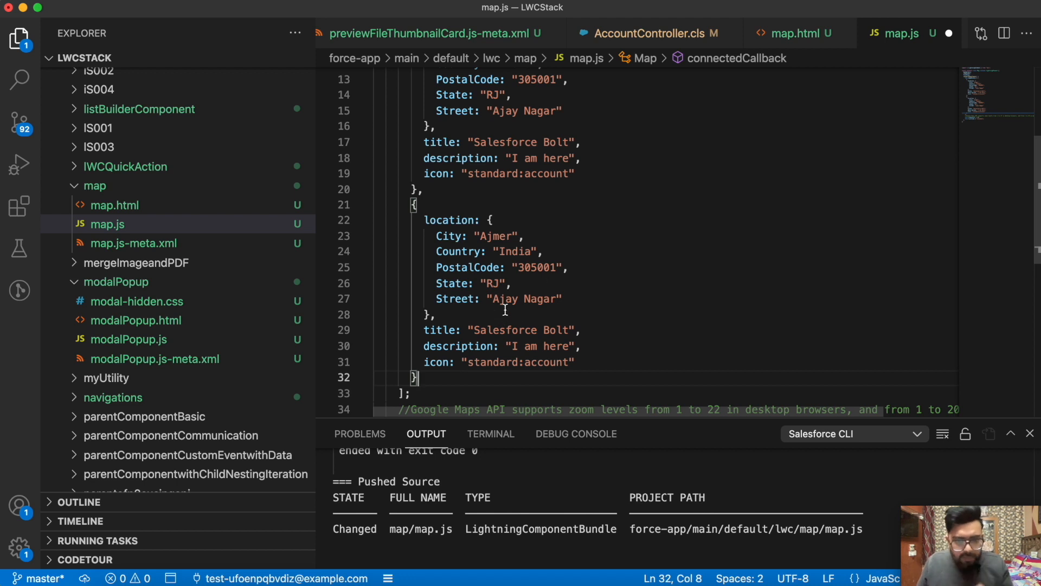
double_click(522, 299)
text(Vaisha)
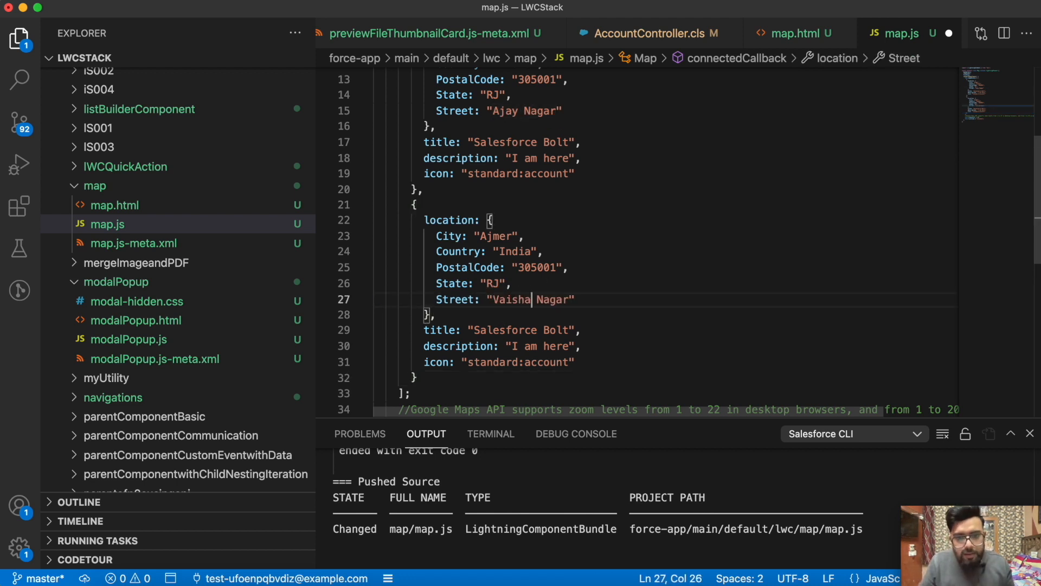
text(li)
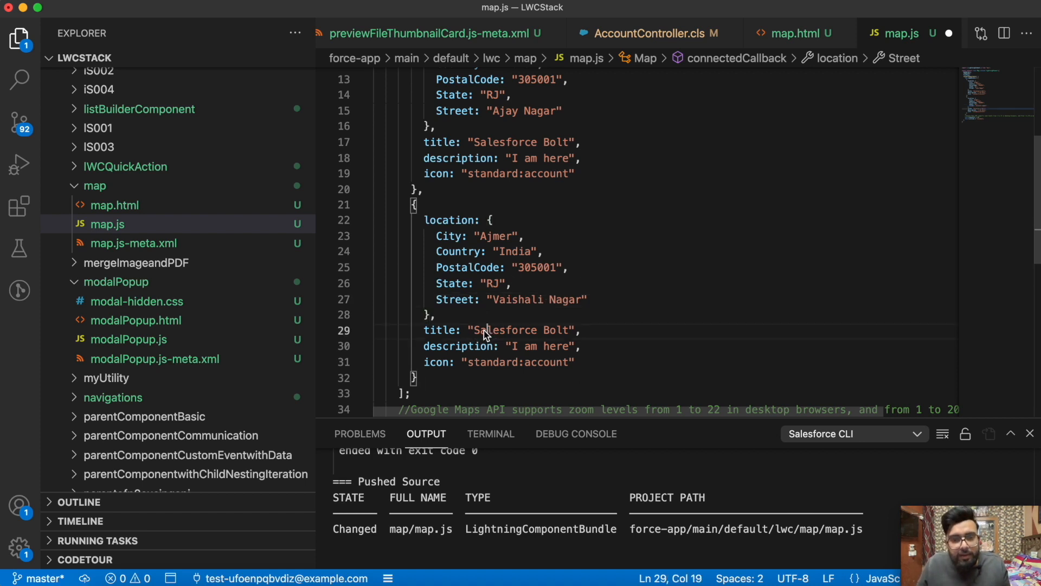
double_click(518, 331)
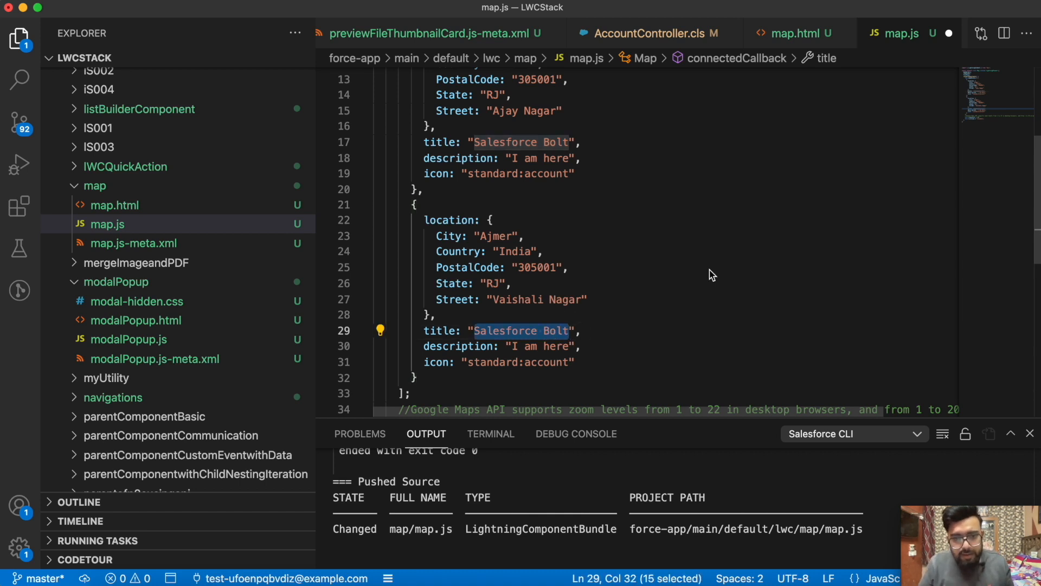
text(Test Location)
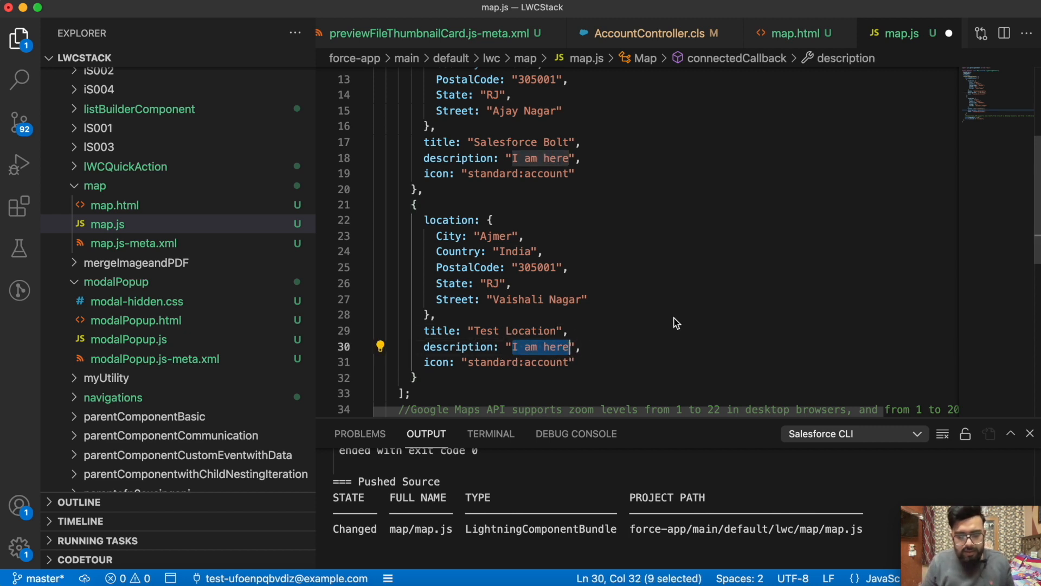
text(Success)
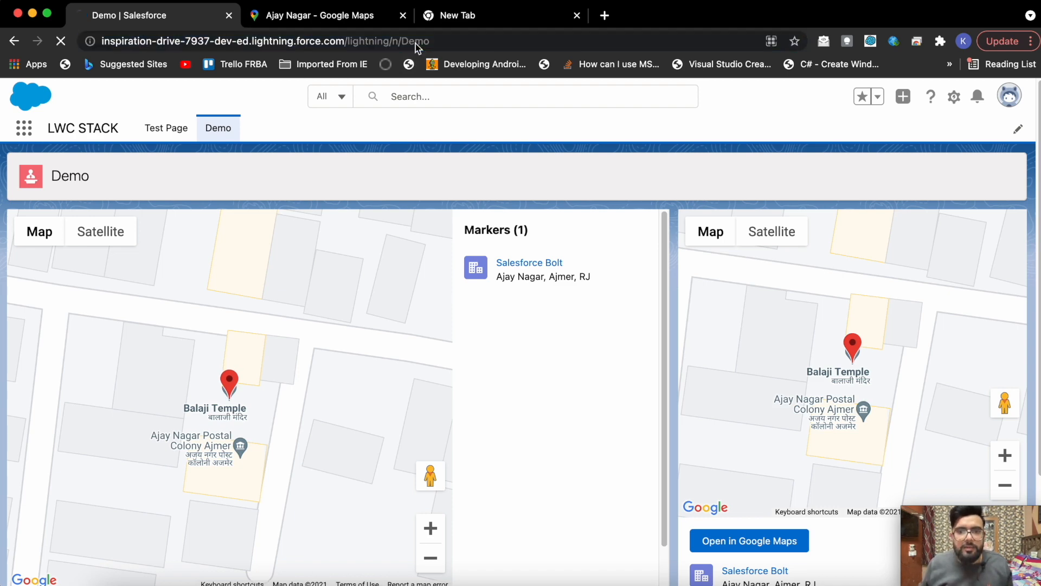
- Reload the Demo page, scroll to the maps, and open a marker's info window
click(60, 41)
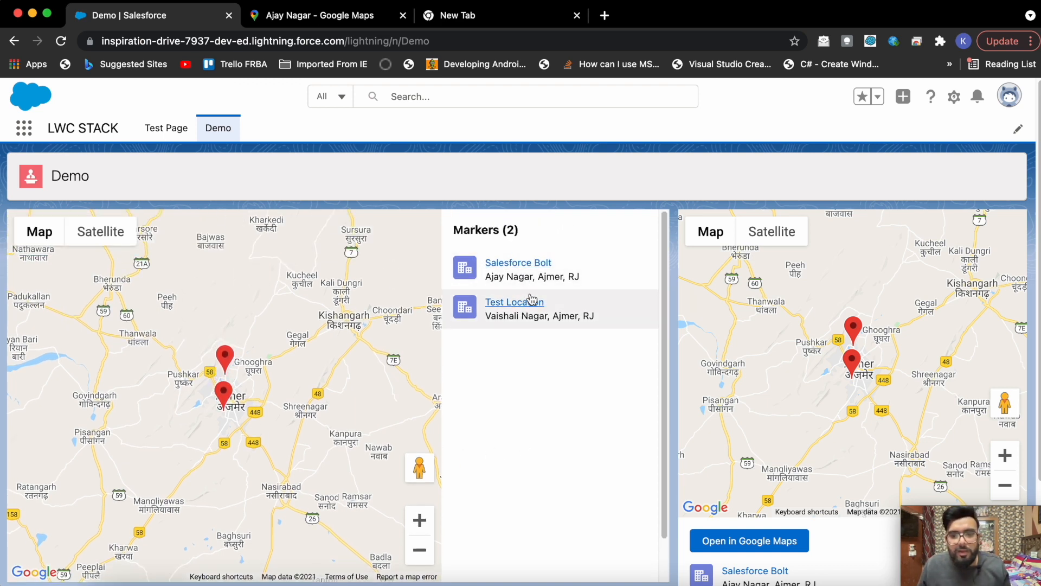
scroll(down, 3)
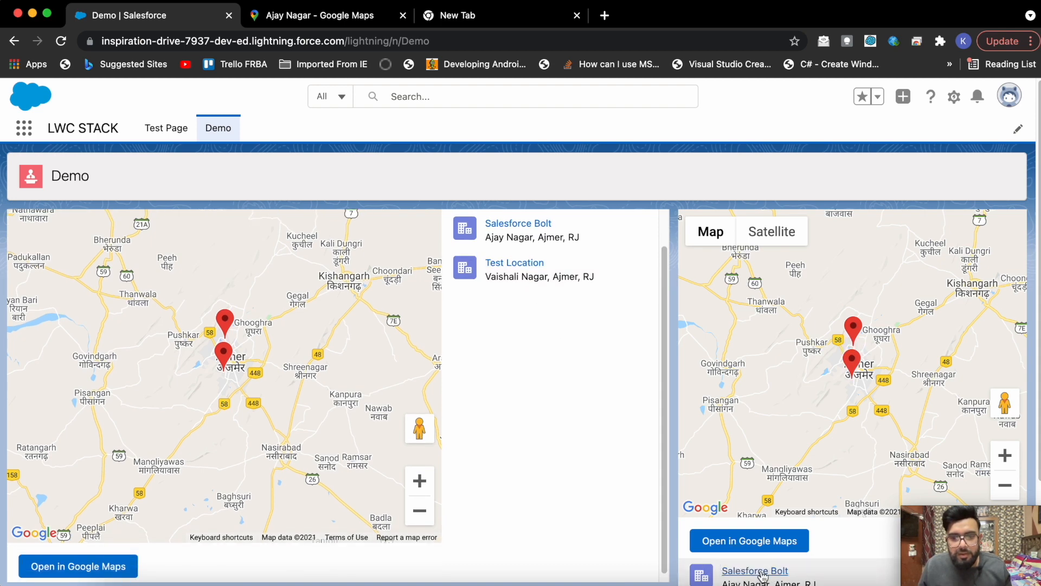
scroll(down, 3)
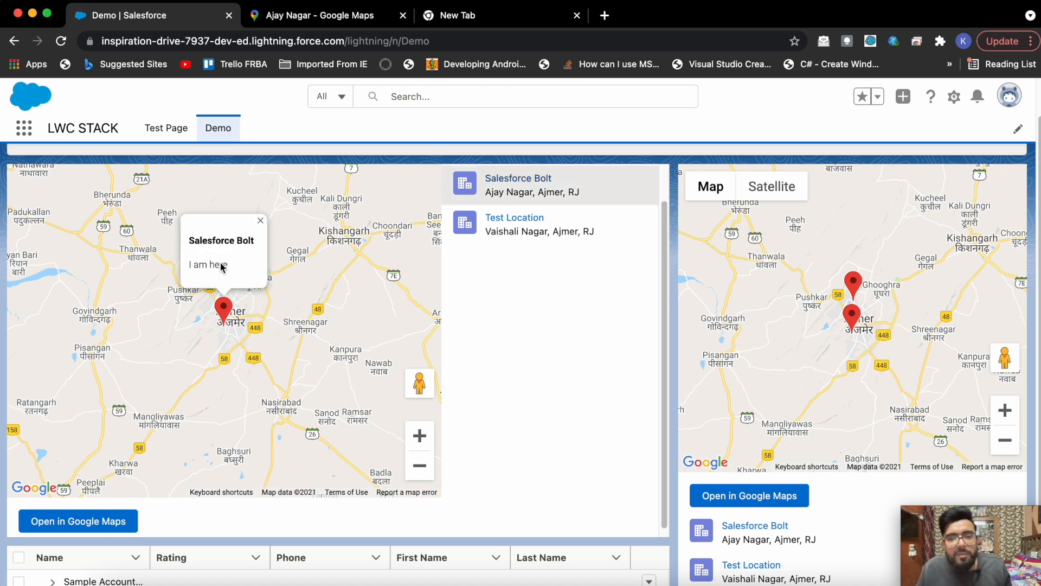
mouse_move(148, 259)
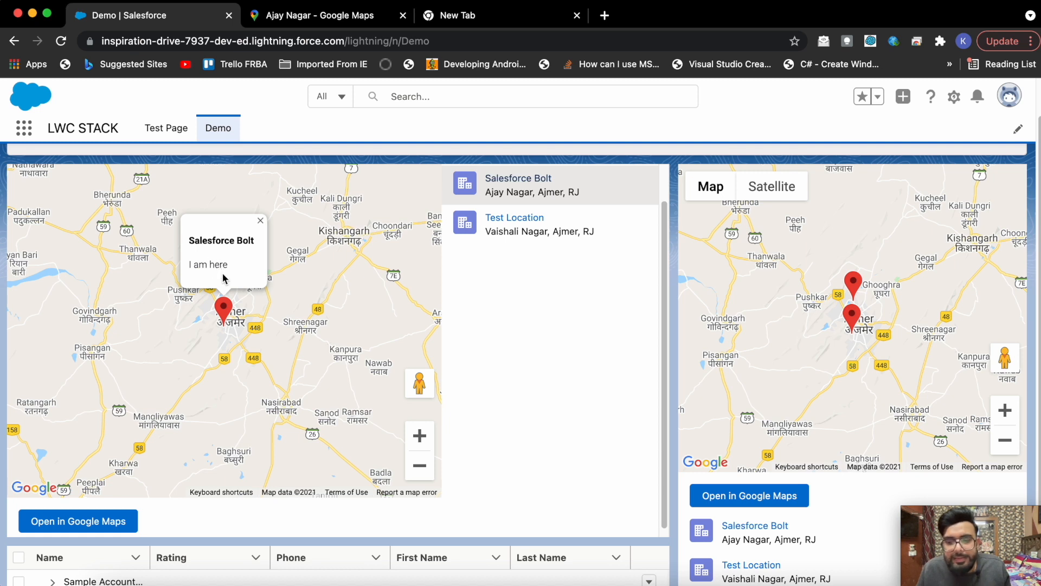
click(260, 220)
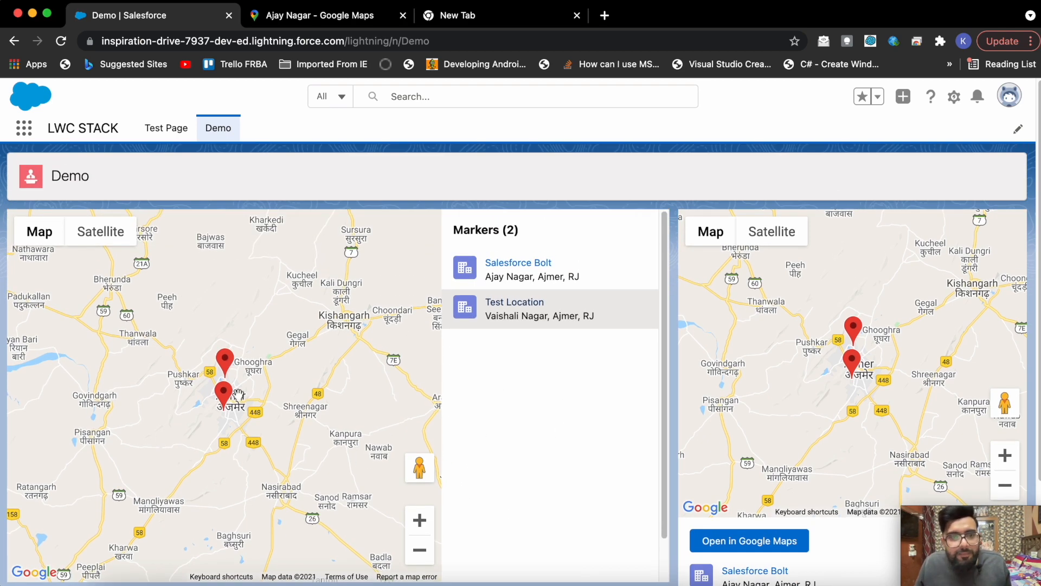
mouse_move(411, 233)
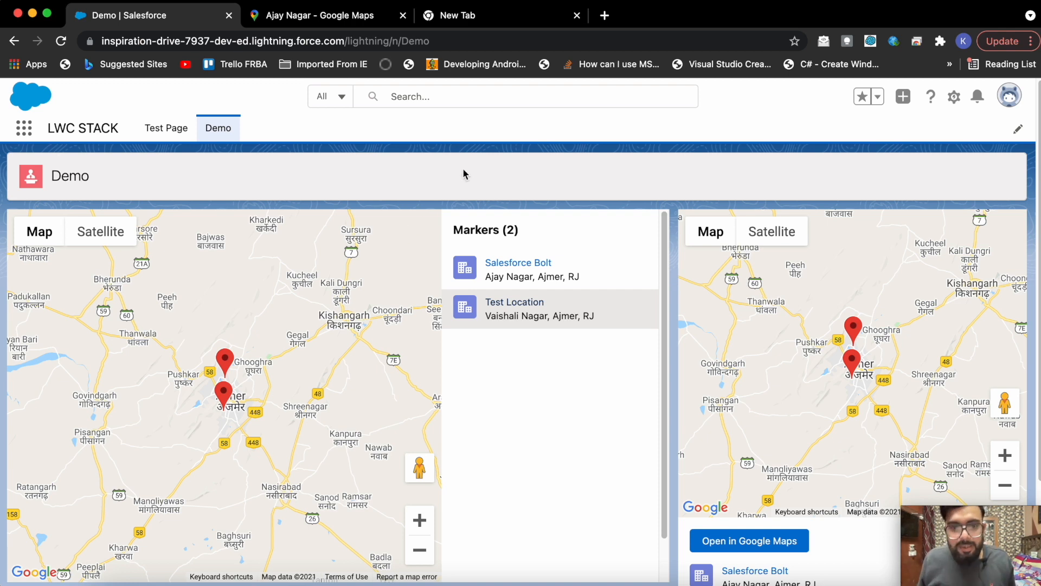
mouse_move(823, 166)
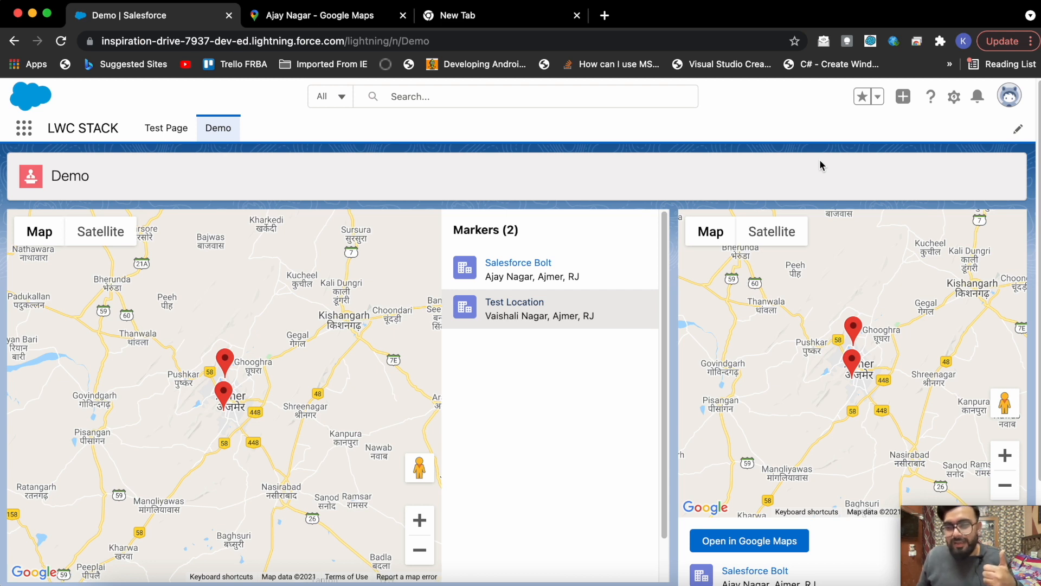
mouse_move(763, 172)
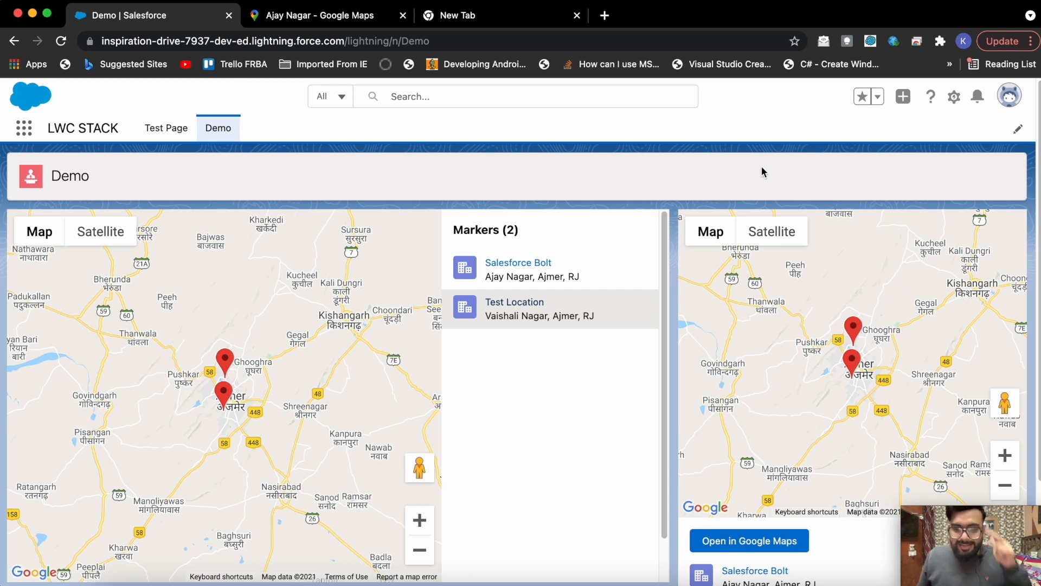